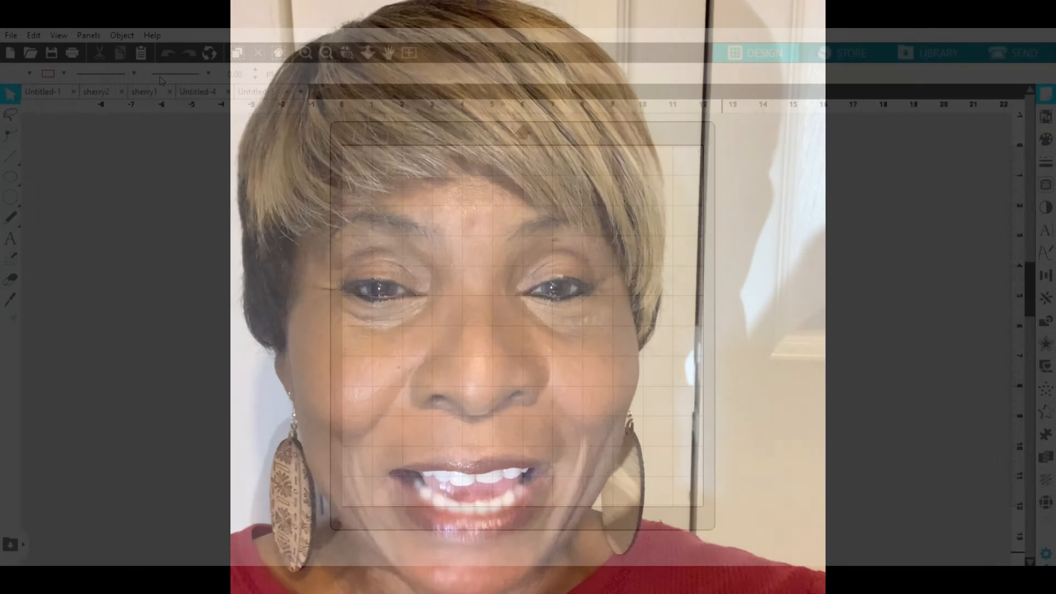
Open the sherry2 zentangle photo and enlarge it to about 6.5 by 4.8 inches on the mat.
{"action": "left_click", "coordinate": [300, 90]}
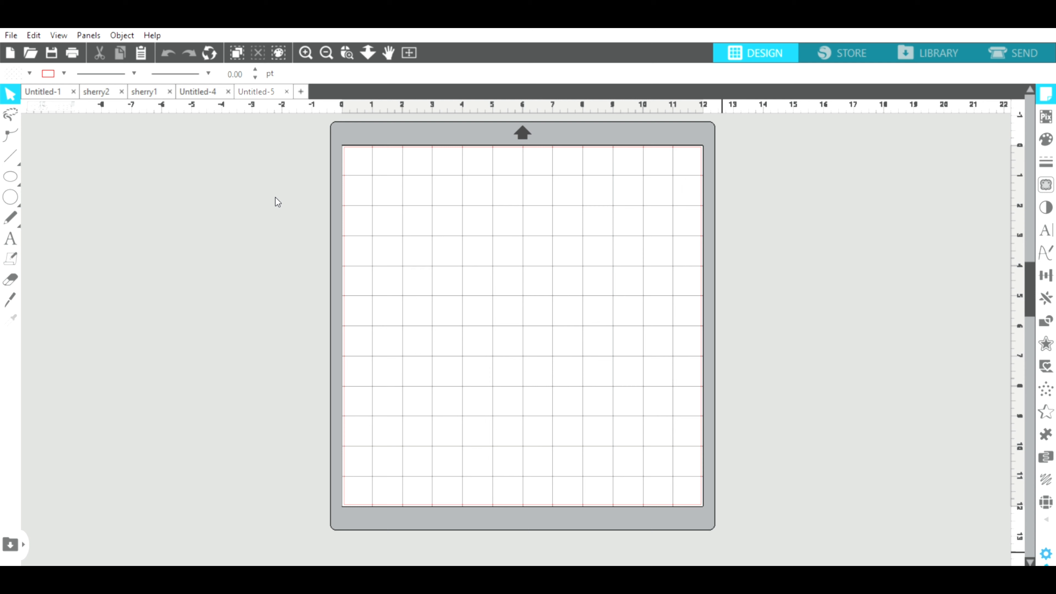
{"action": "mouse_move", "coordinate": [514, 496]}
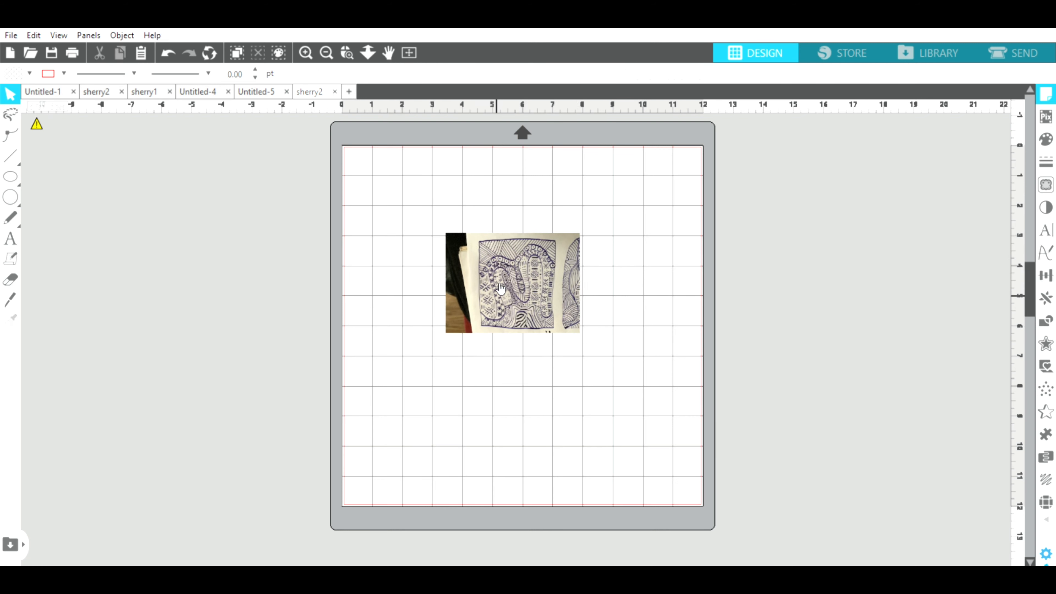
{"action": "mouse_move", "coordinate": [532, 303]}
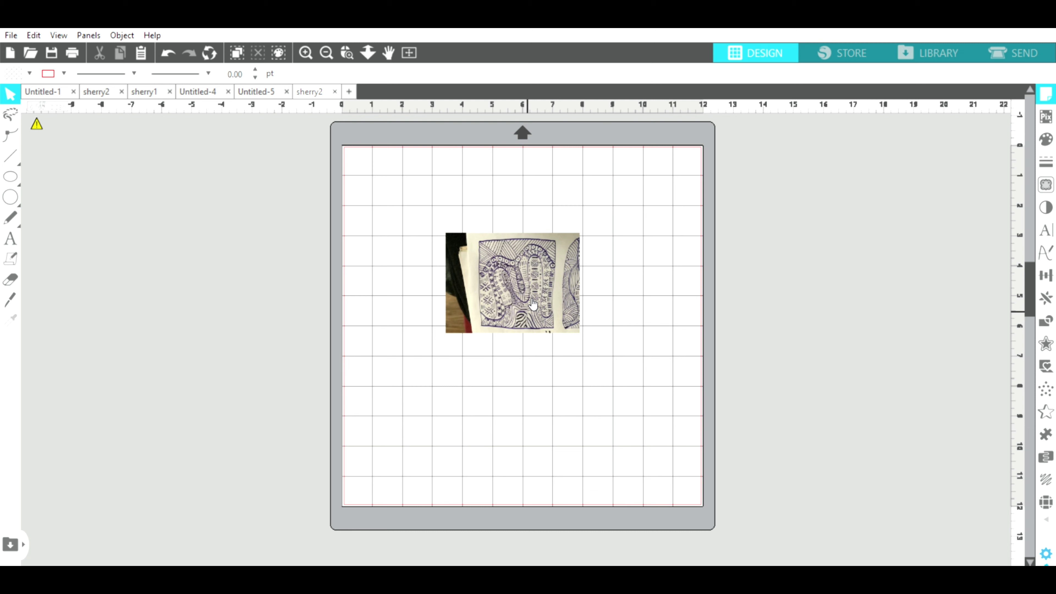
{"action": "mouse_move", "coordinate": [434, 227]}
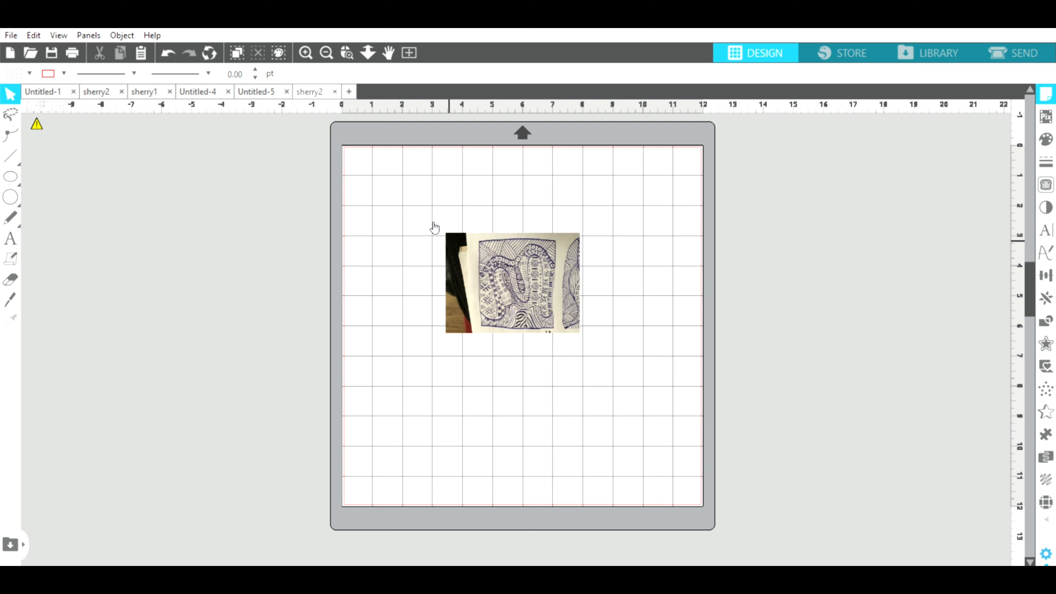
{"action": "left_click", "coordinate": [512, 283]}
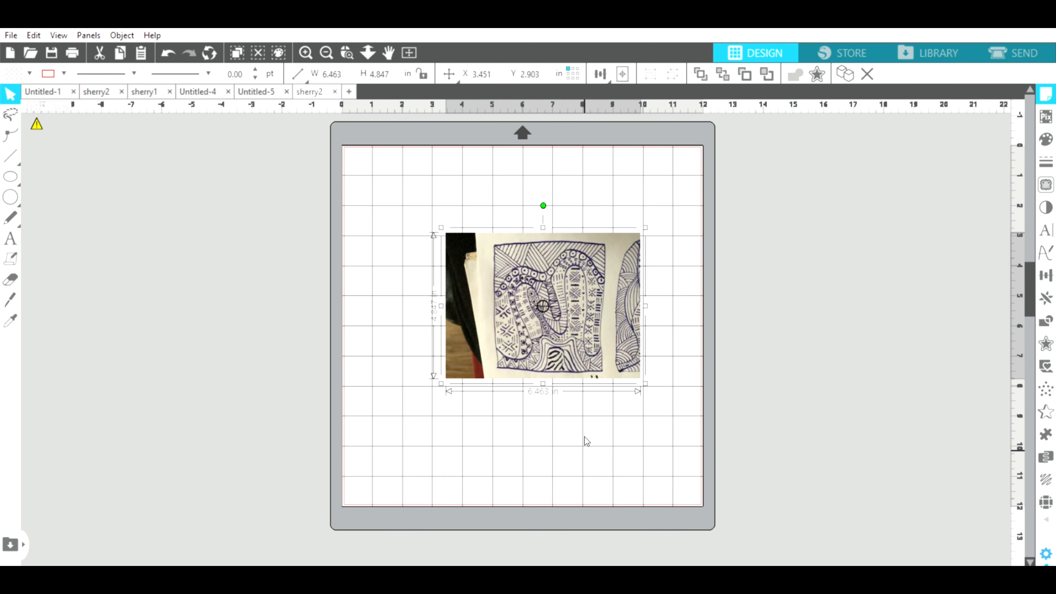
Open the Trace panel to work on the drawing photo.
{"action": "left_click", "coordinate": [750, 261]}
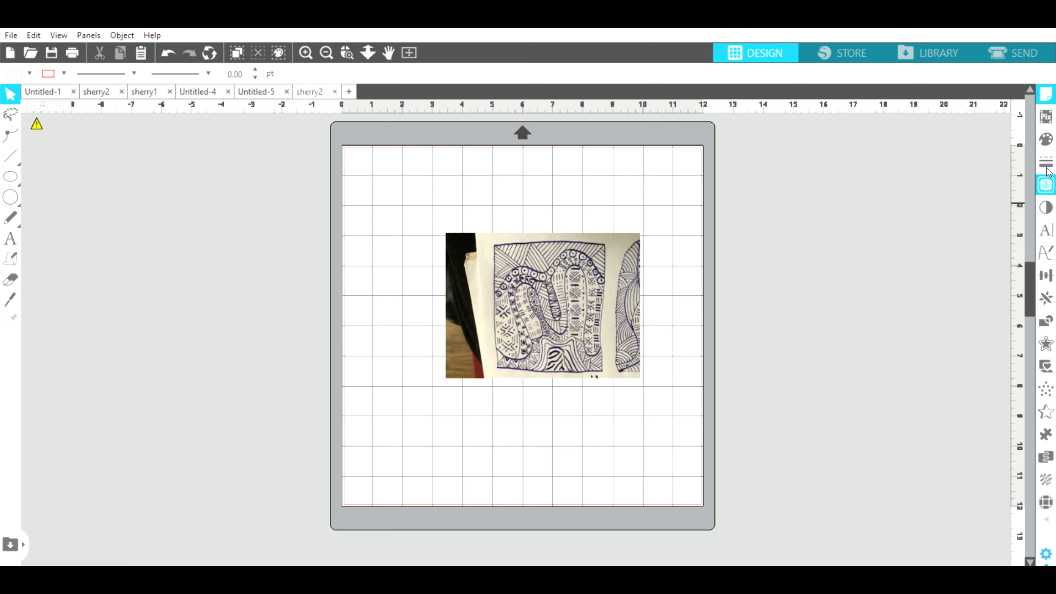
{"action": "mouse_move", "coordinate": [1049, 174]}
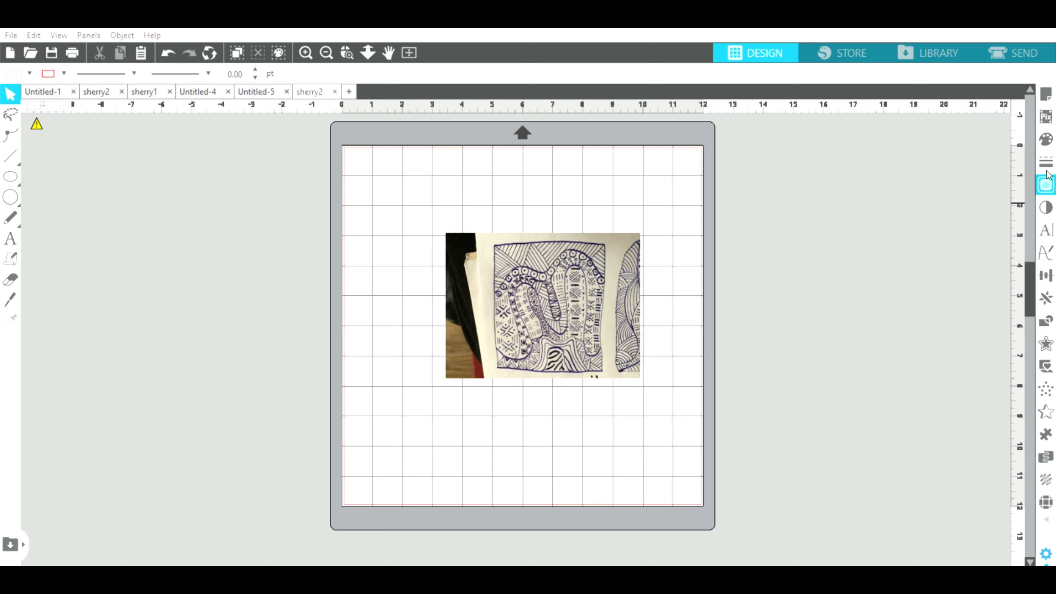
{"action": "mouse_move", "coordinate": [826, 174]}
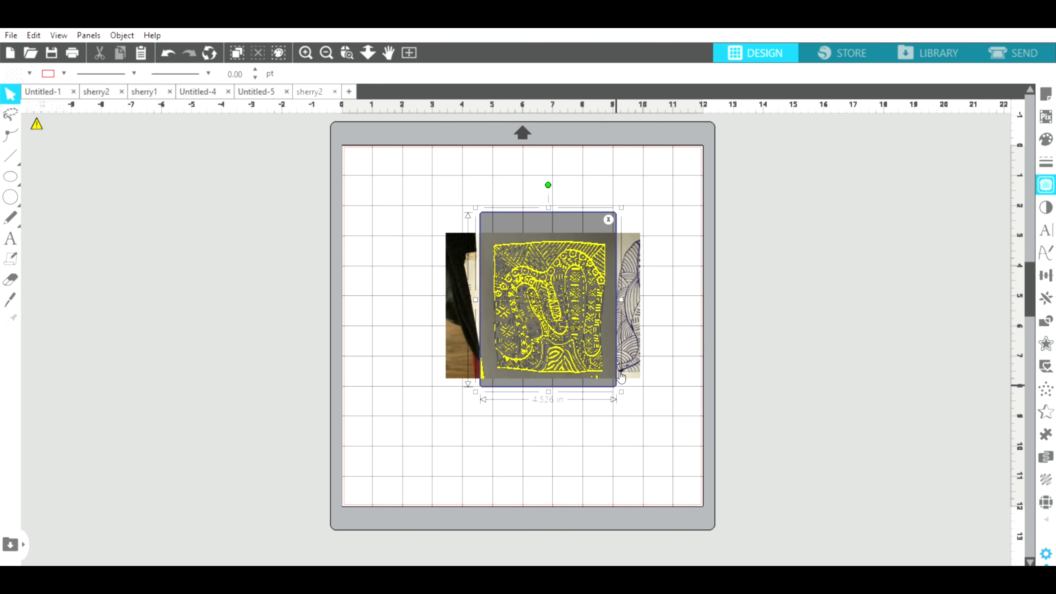
{"action": "mouse_move", "coordinate": [787, 284]}
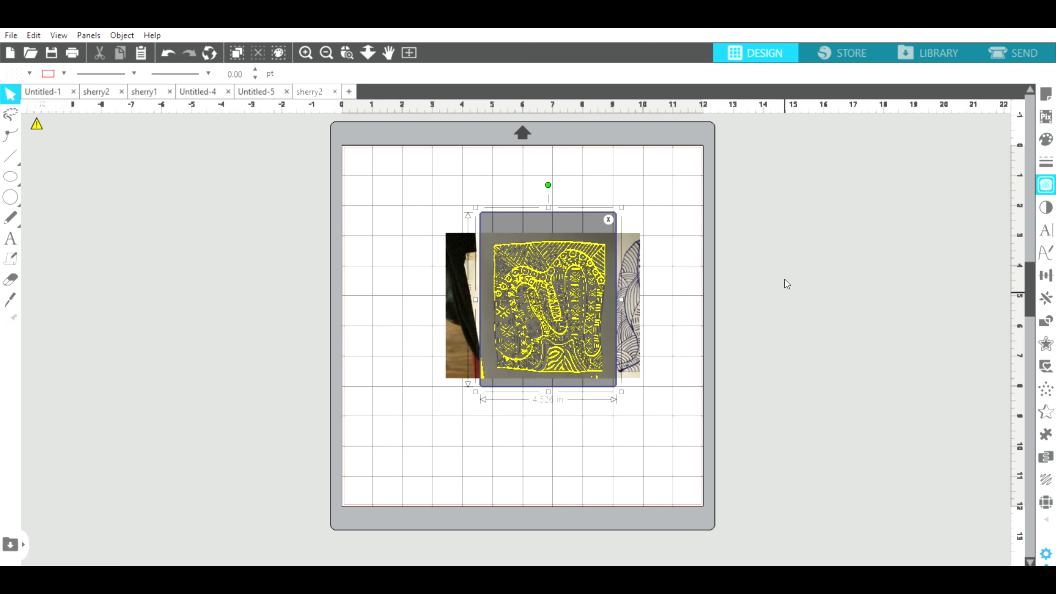
{"action": "mouse_move", "coordinate": [989, 255]}
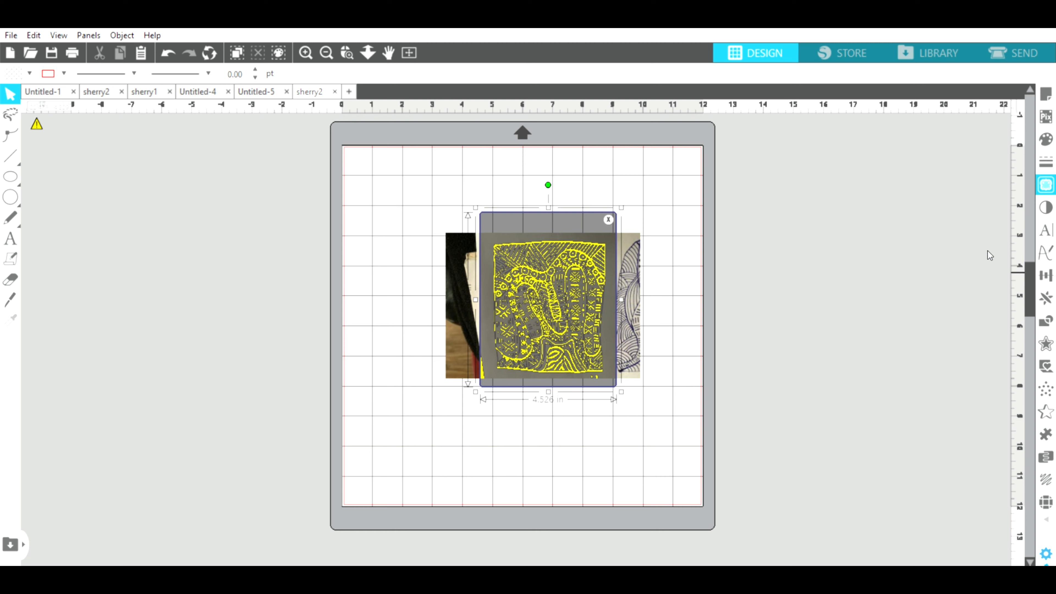
{"action": "mouse_move", "coordinate": [981, 246]}
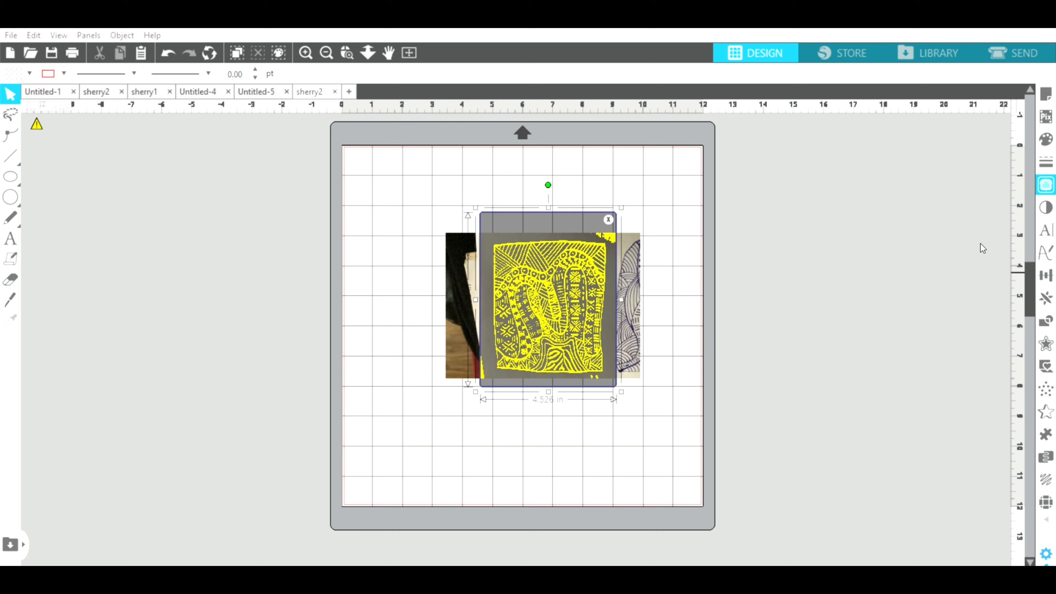
{"action": "mouse_move", "coordinate": [612, 89]}
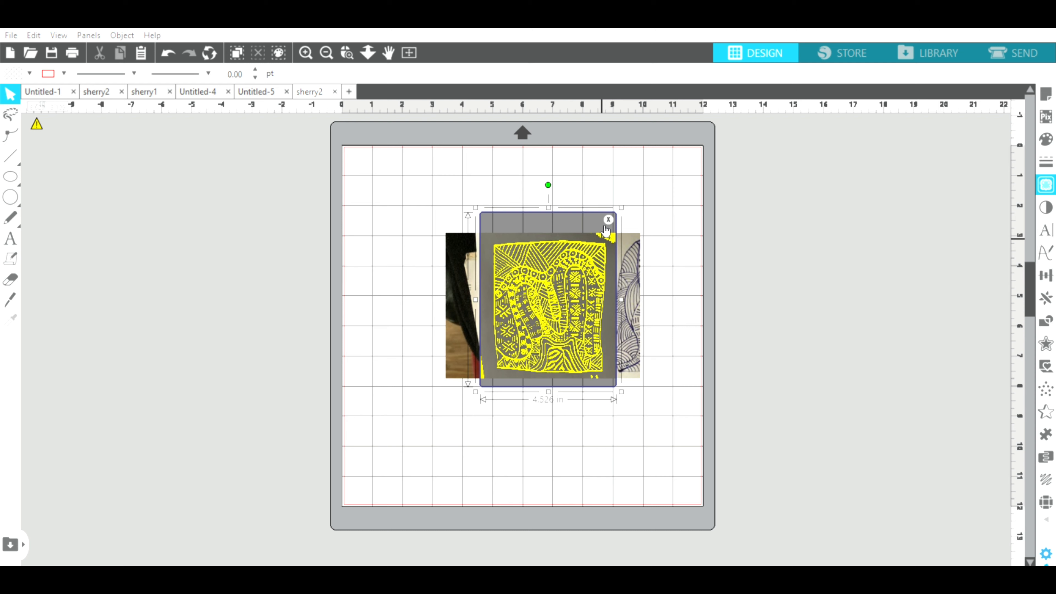
{"action": "mouse_move", "coordinate": [785, 308]}
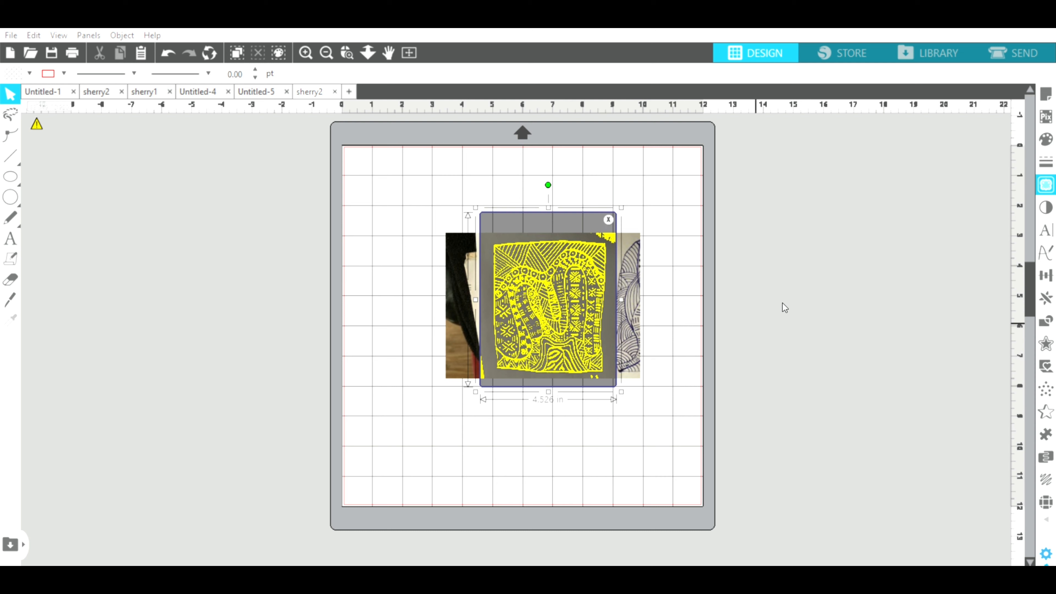
{"action": "mouse_move", "coordinate": [645, 390]}
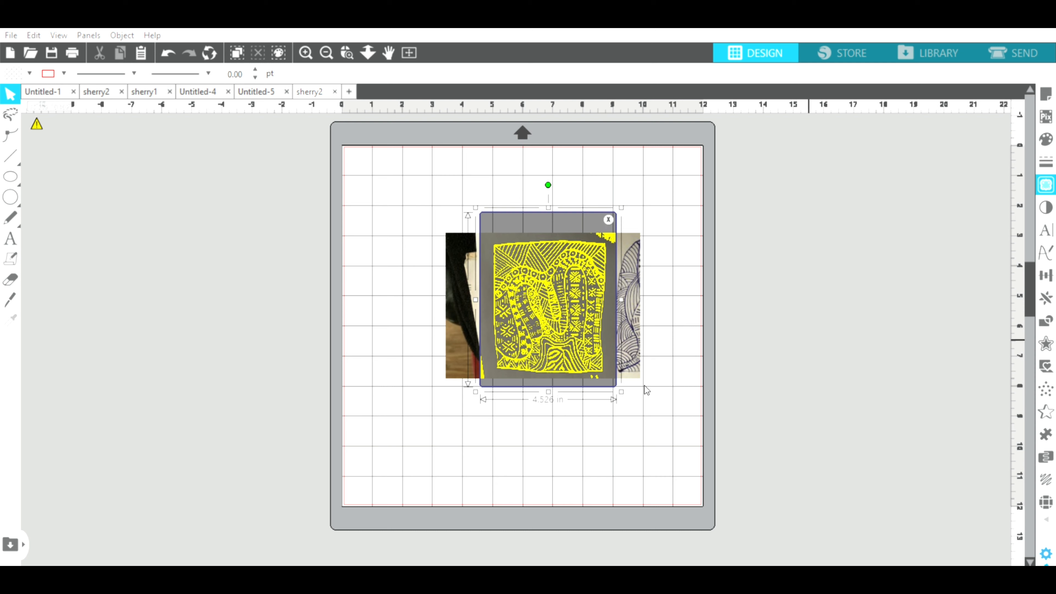
{"action": "mouse_move", "coordinate": [834, 401]}
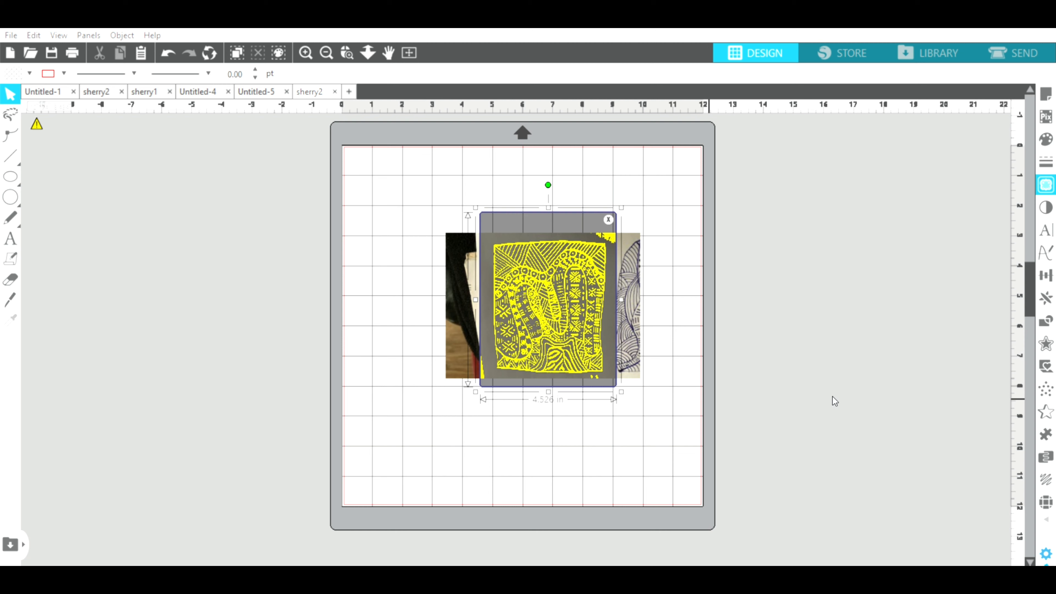
{"action": "mouse_move", "coordinate": [831, 399]}
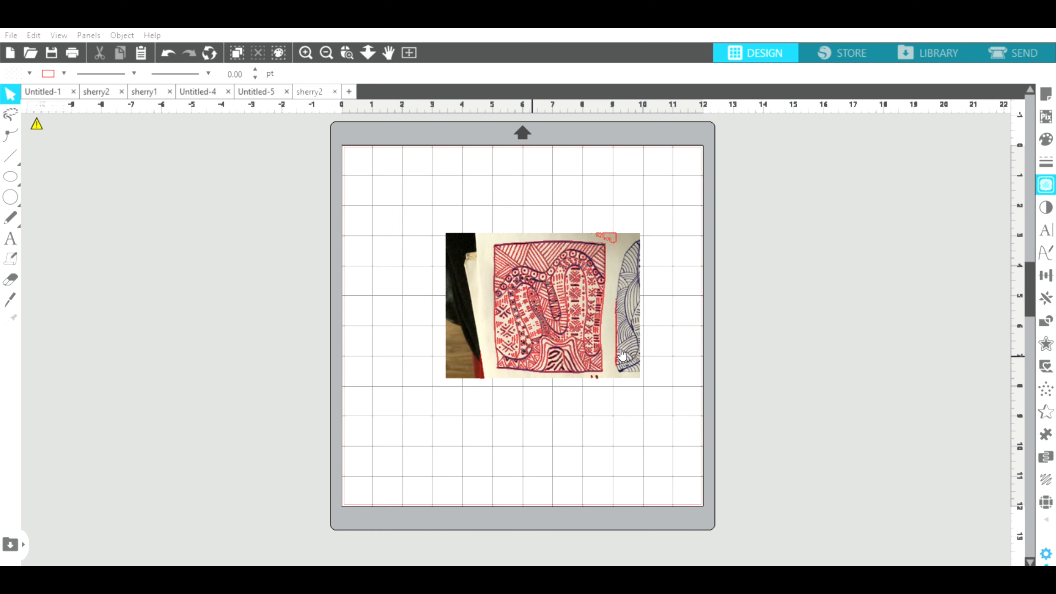
{"action": "mouse_move", "coordinate": [584, 354]}
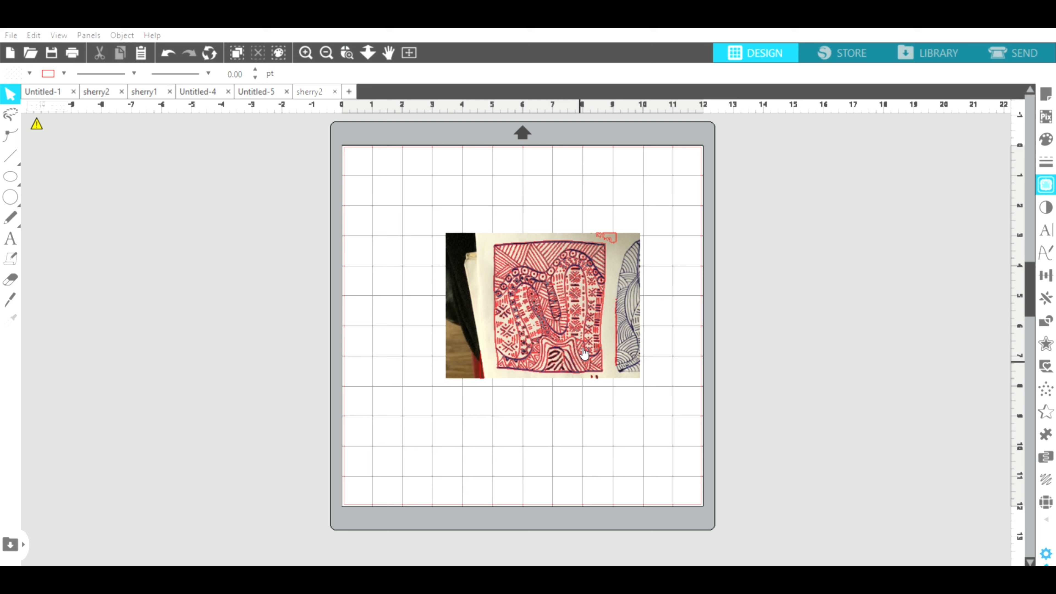
{"action": "mouse_move", "coordinate": [462, 338]}
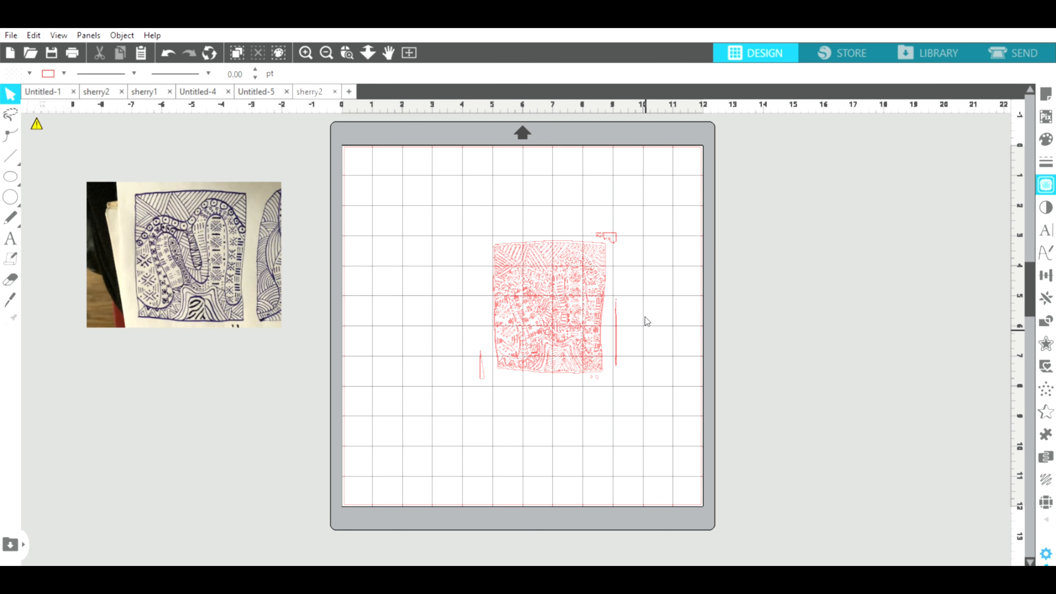
Inspect the red traced pattern lines up close, then select the traced pattern.
{"action": "left_click", "coordinate": [549, 307]}
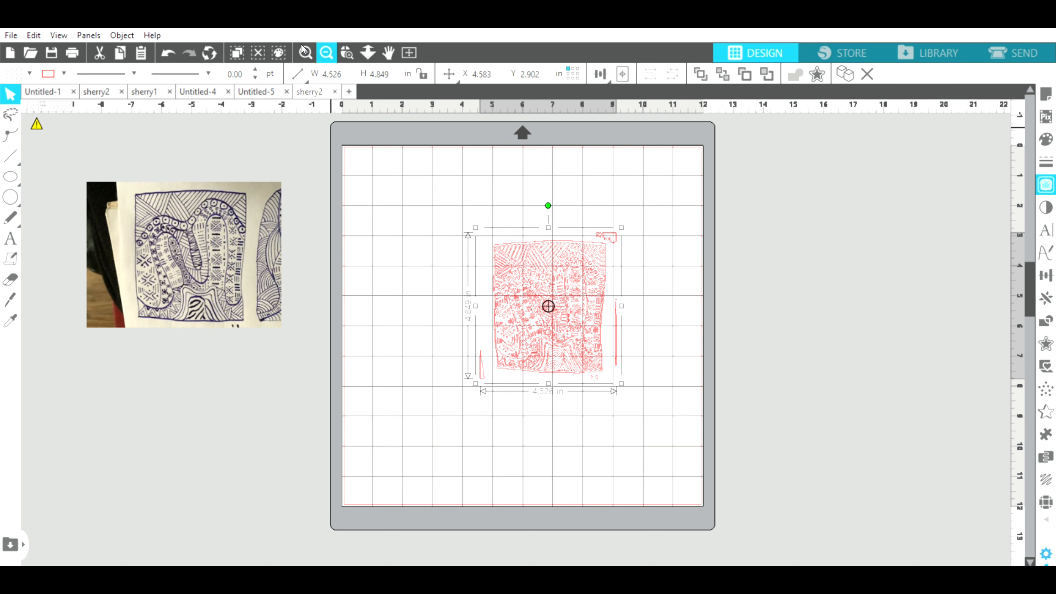
{"action": "left_click", "coordinate": [326, 53]}
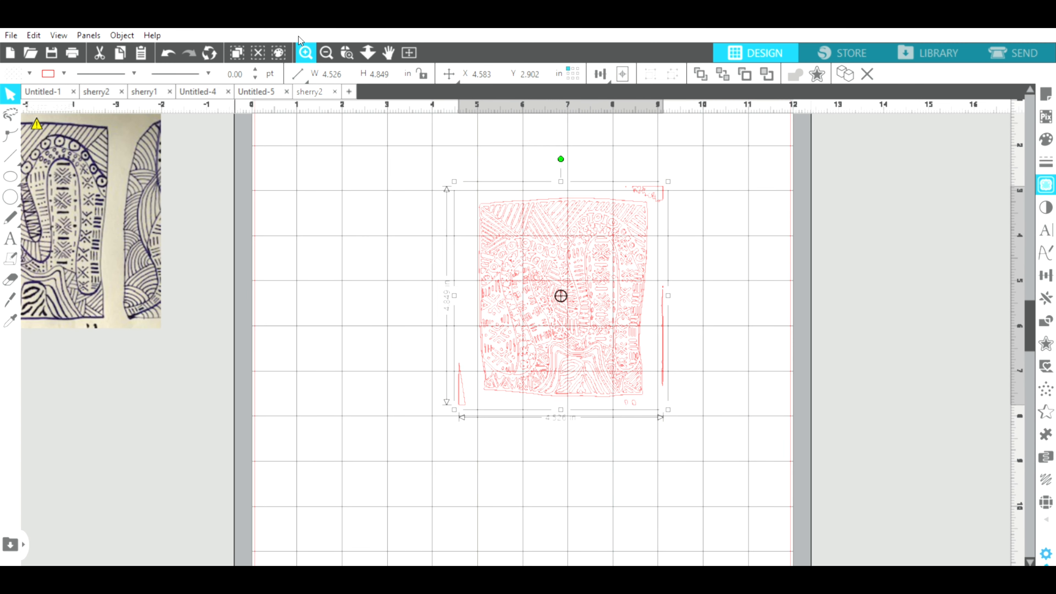
{"action": "left_click", "coordinate": [305, 53]}
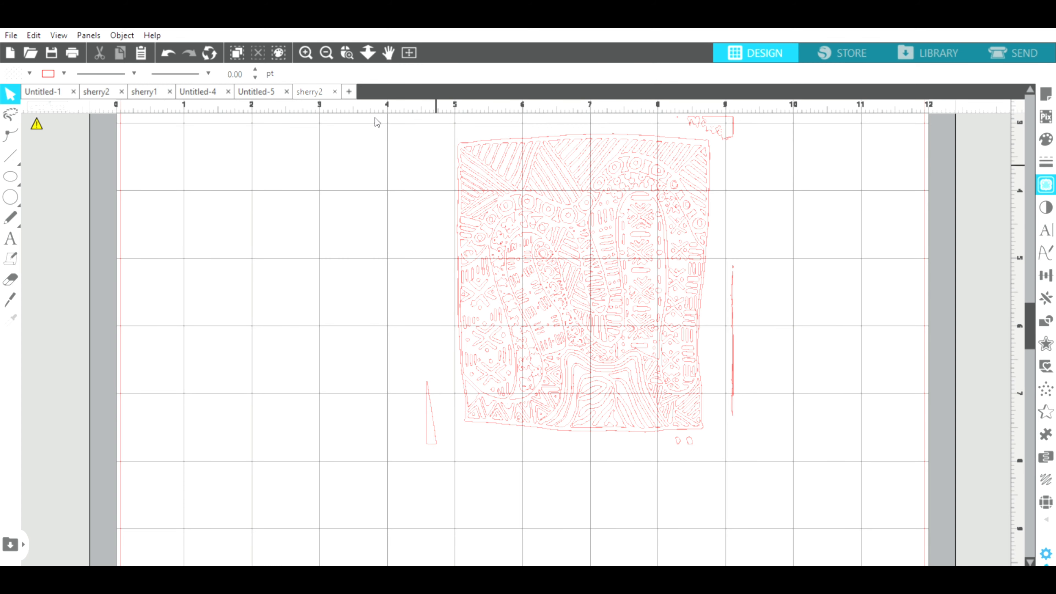
{"action": "left_click", "coordinate": [325, 52]}
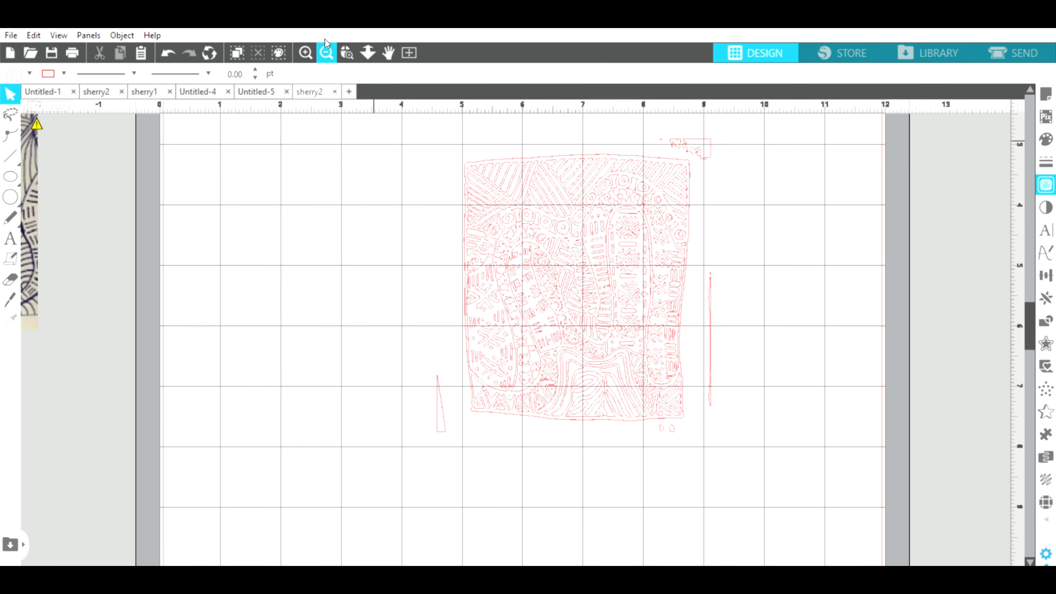
{"action": "left_click", "coordinate": [325, 53]}
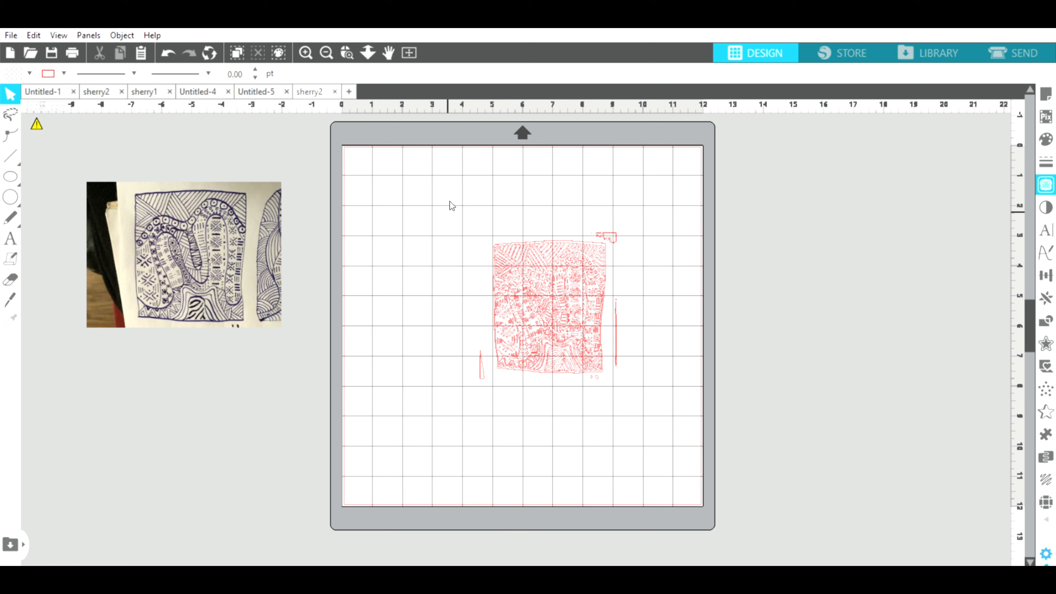
{"action": "left_click", "coordinate": [548, 307]}
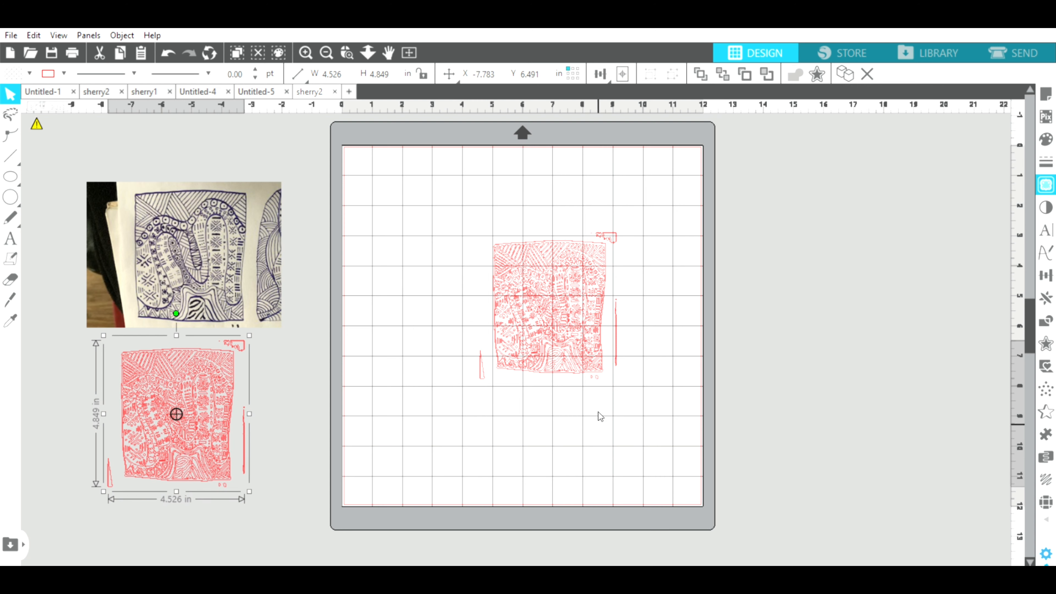
{"action": "mouse_move", "coordinate": [661, 345]}
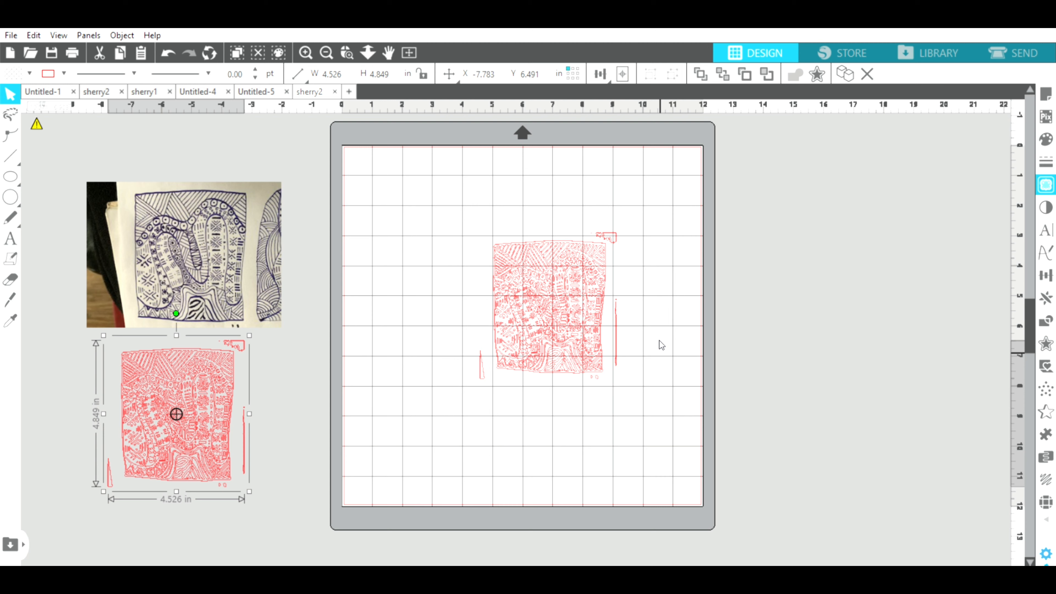
{"action": "mouse_move", "coordinate": [658, 339]}
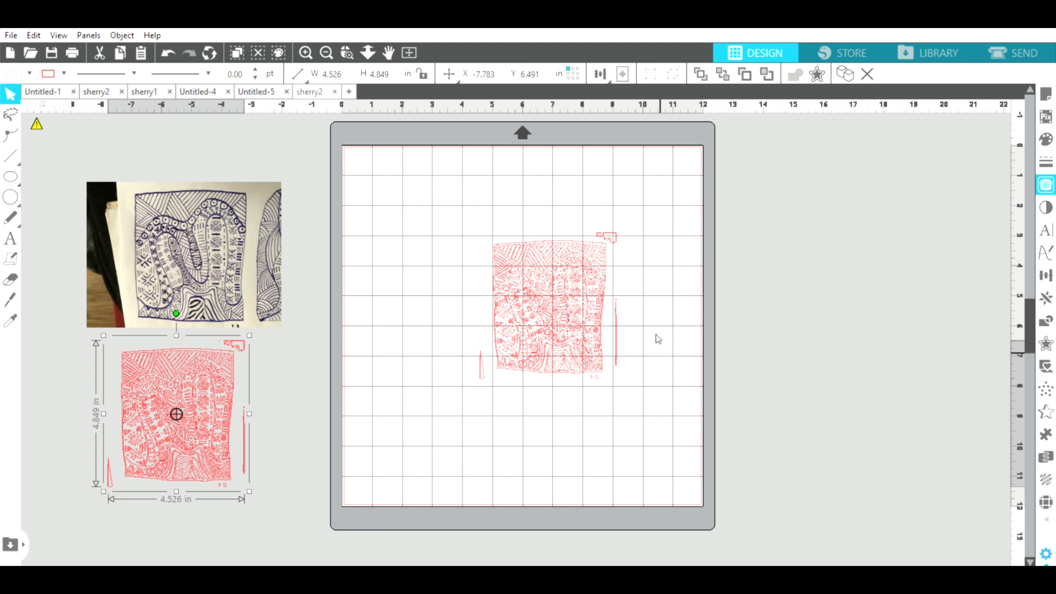
{"action": "mouse_move", "coordinate": [508, 316]}
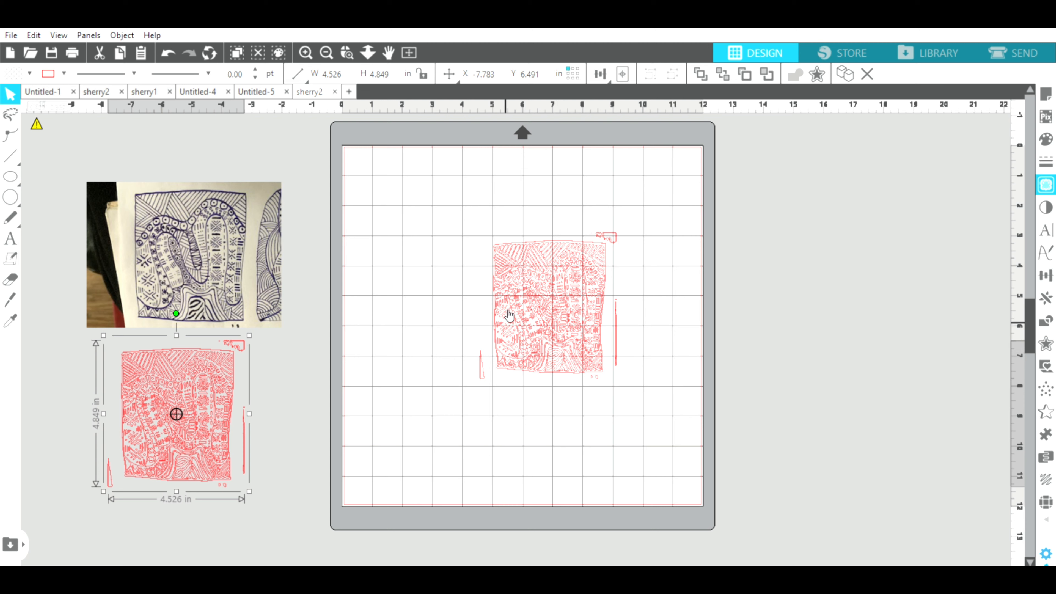
{"action": "mouse_move", "coordinate": [362, 73]}
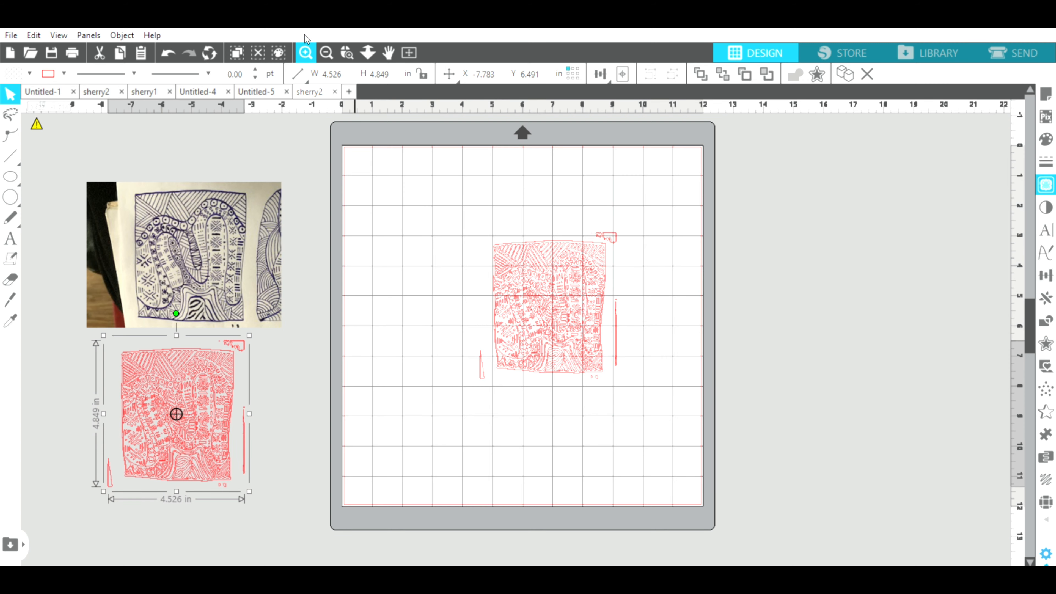
Draw a tall red oval left of the traced pattern.
{"action": "left_click", "coordinate": [305, 53]}
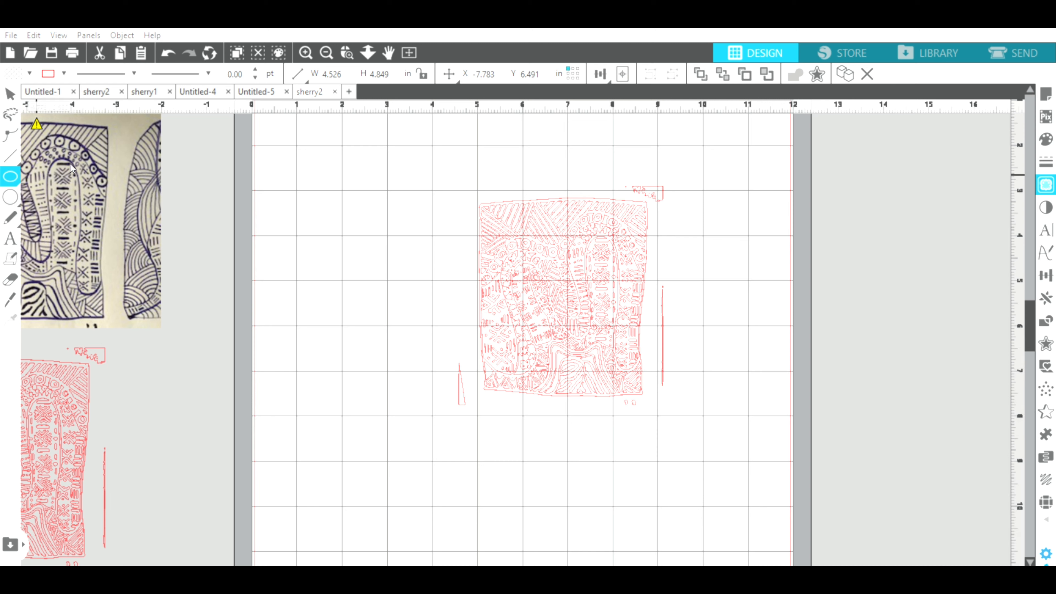
{"action": "left_click", "coordinate": [332, 219]}
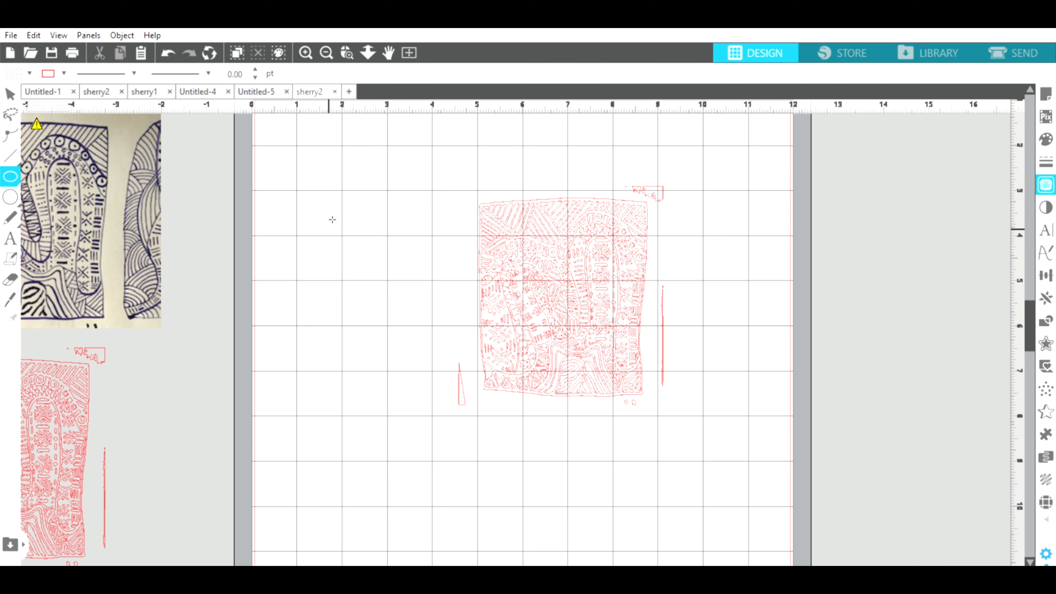
{"action": "mouse_move", "coordinate": [331, 219]}
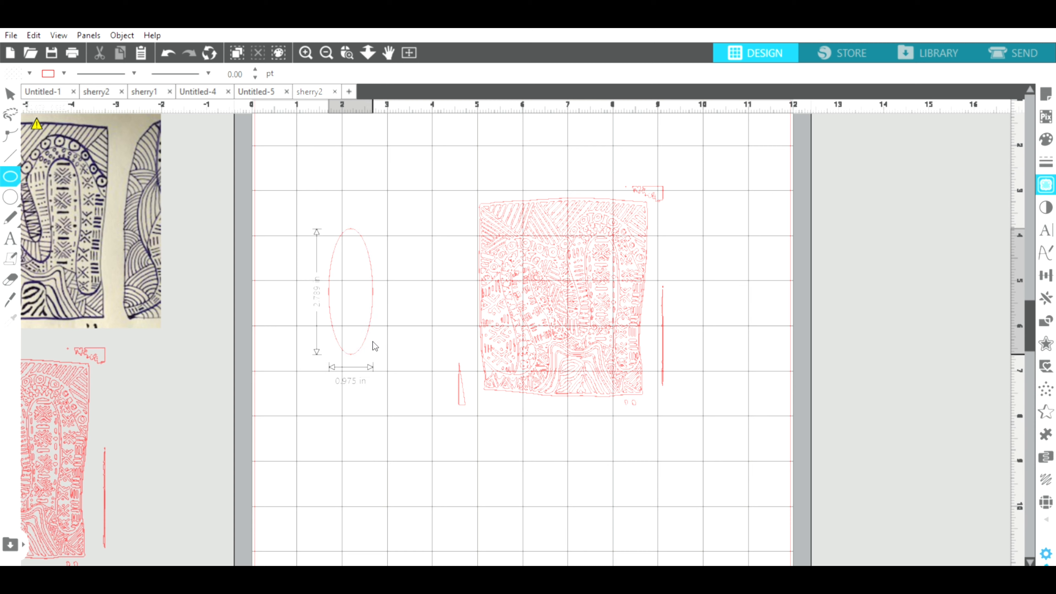
{"action": "left_click", "coordinate": [352, 291]}
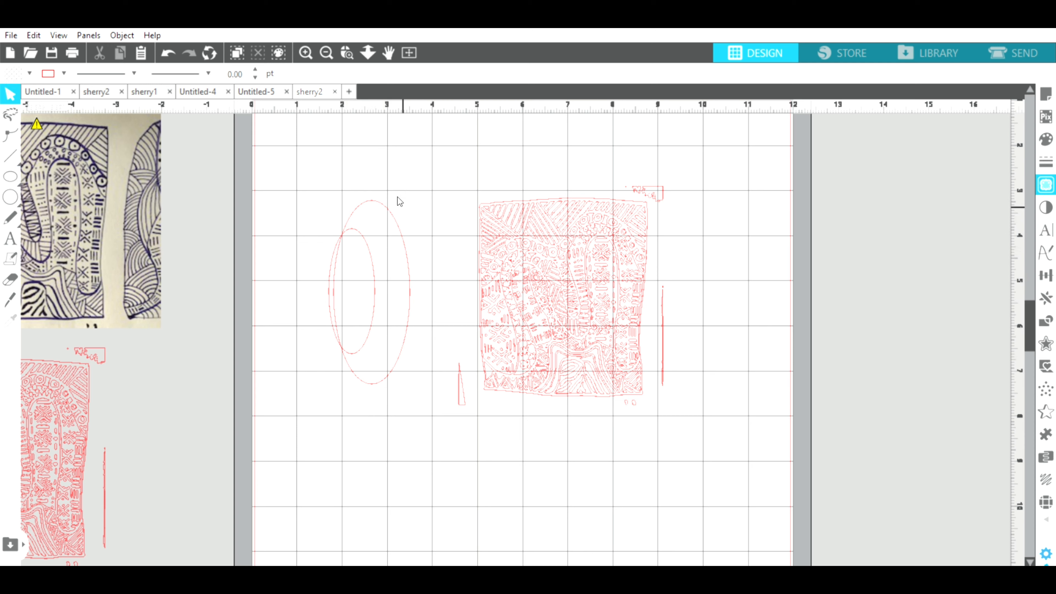
{"action": "left_click", "coordinate": [367, 293]}
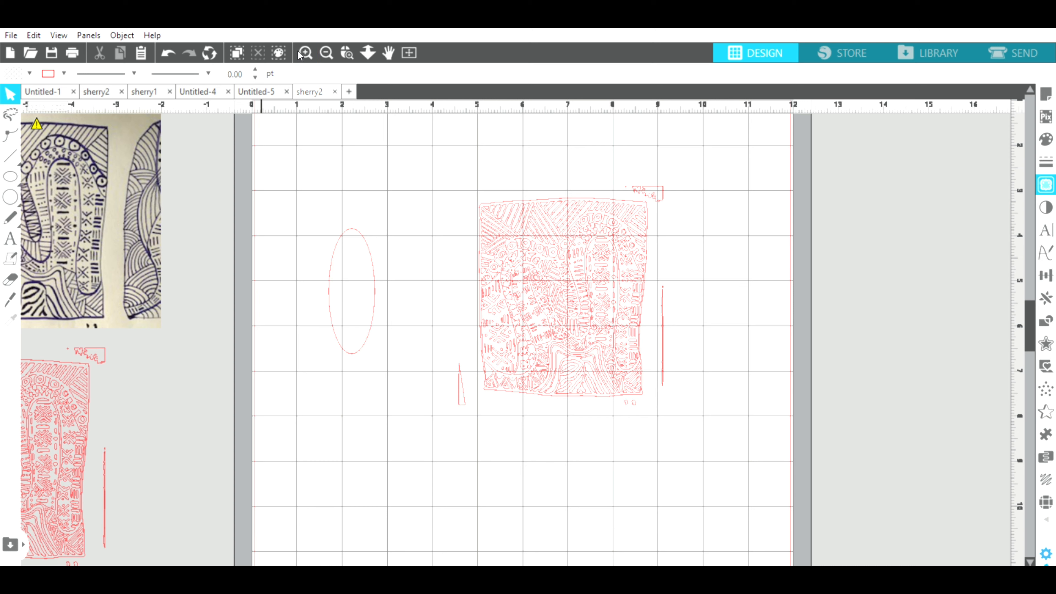
{"action": "mouse_move", "coordinate": [129, 204]}
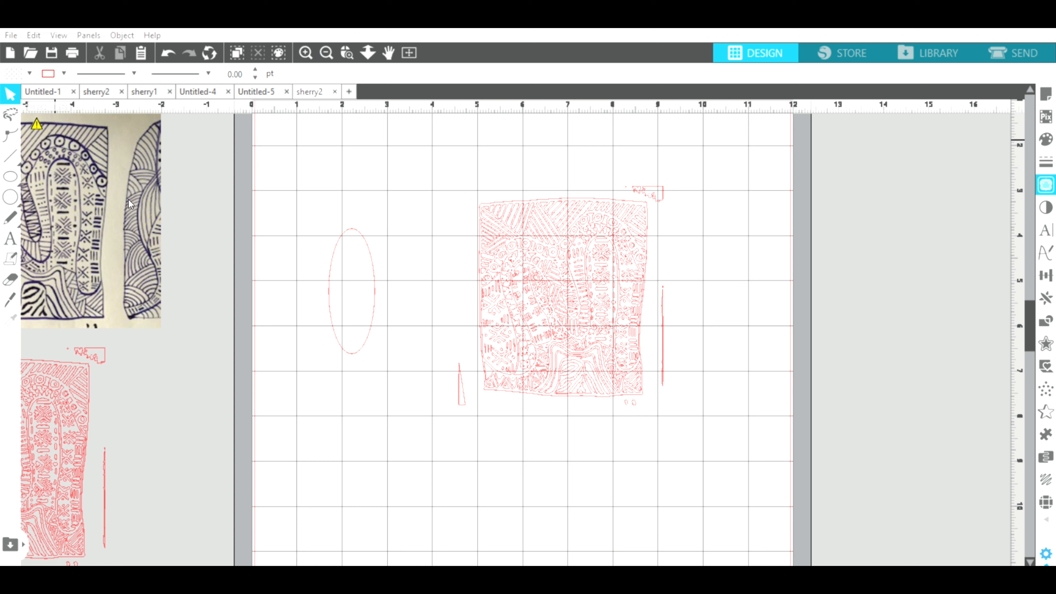
Add a tiny 0.09-inch circle at the oval's top for the earring hole.
{"action": "left_click", "coordinate": [10, 197]}
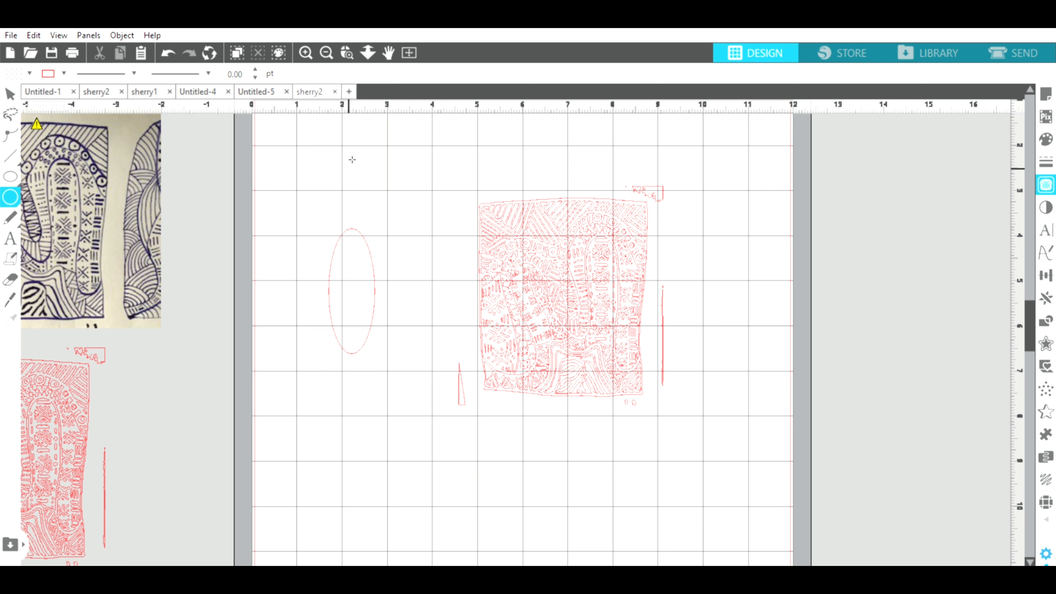
{"action": "left_click", "coordinate": [351, 172]}
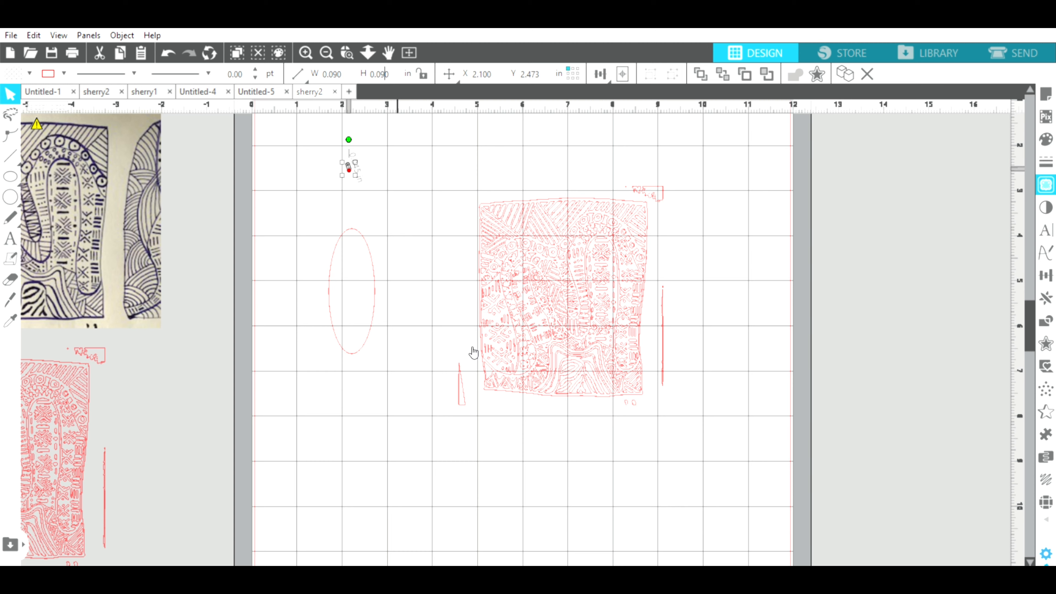
{"action": "mouse_move", "coordinate": [433, 288]}
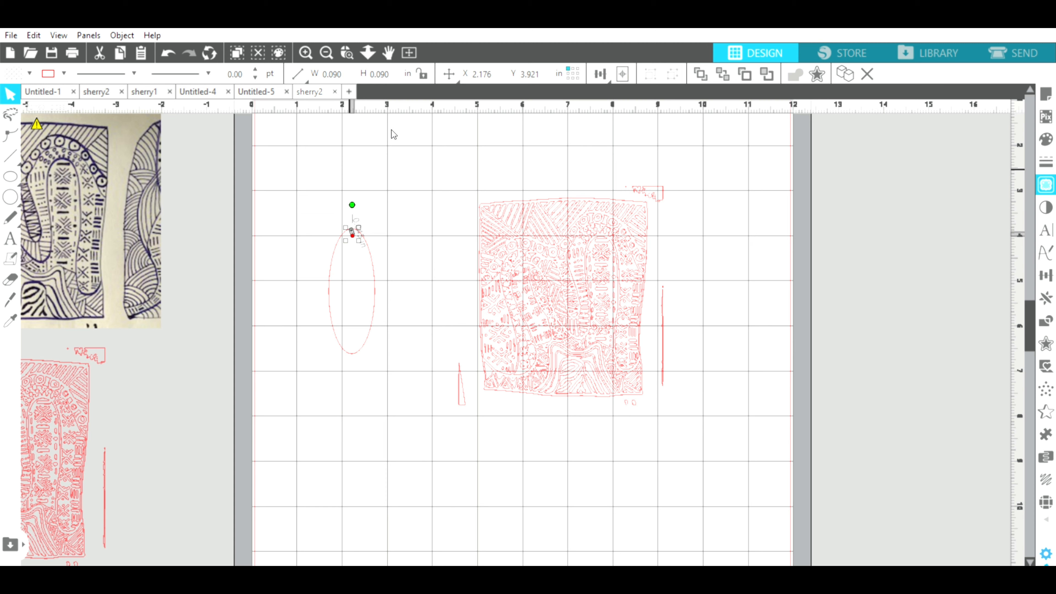
{"action": "left_click", "coordinate": [355, 225]}
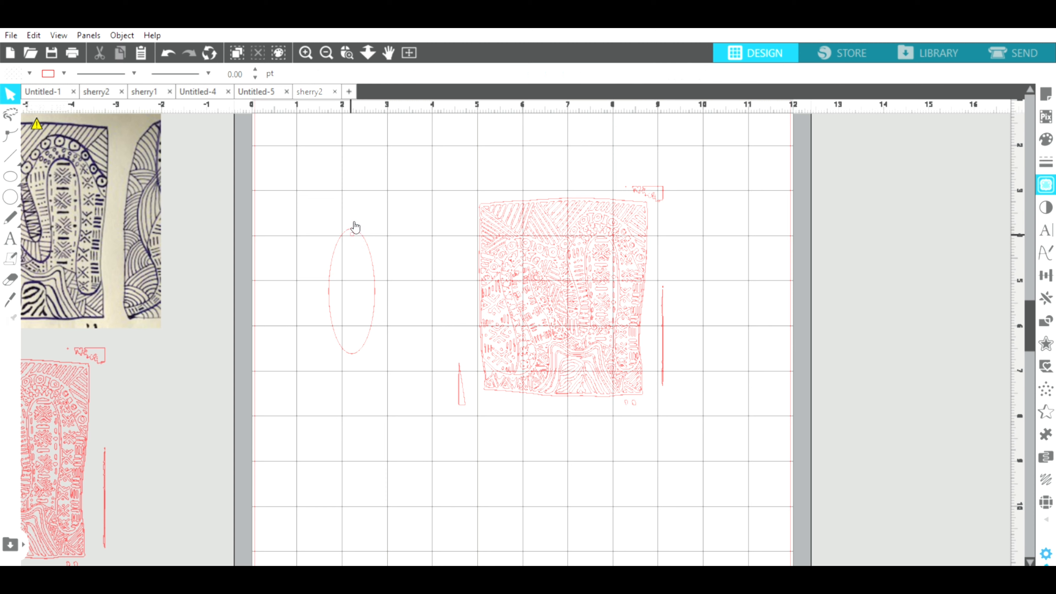
Combine the oval and its hole circle into one black-outlined shape about 1.02 by 2.77 inches.
{"action": "left_click", "coordinate": [351, 226]}
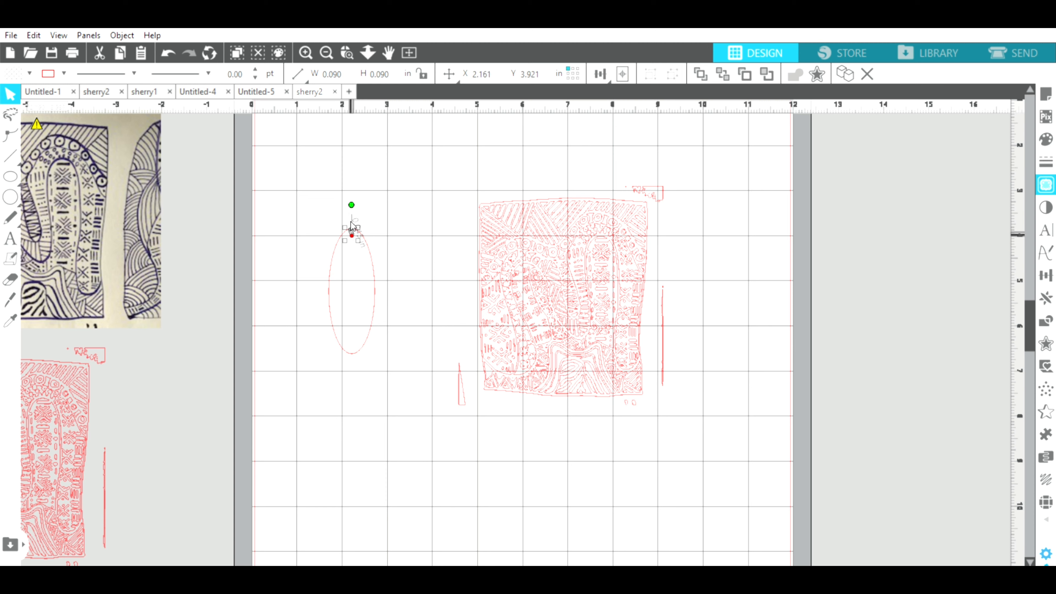
{"action": "left_click", "coordinate": [397, 205]}
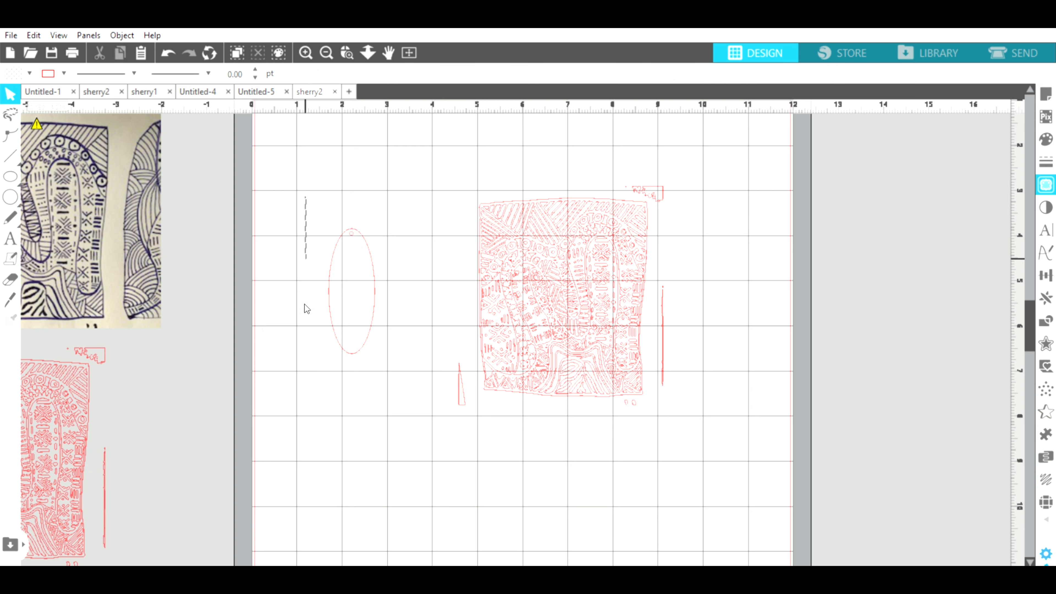
{"action": "left_click", "coordinate": [351, 291]}
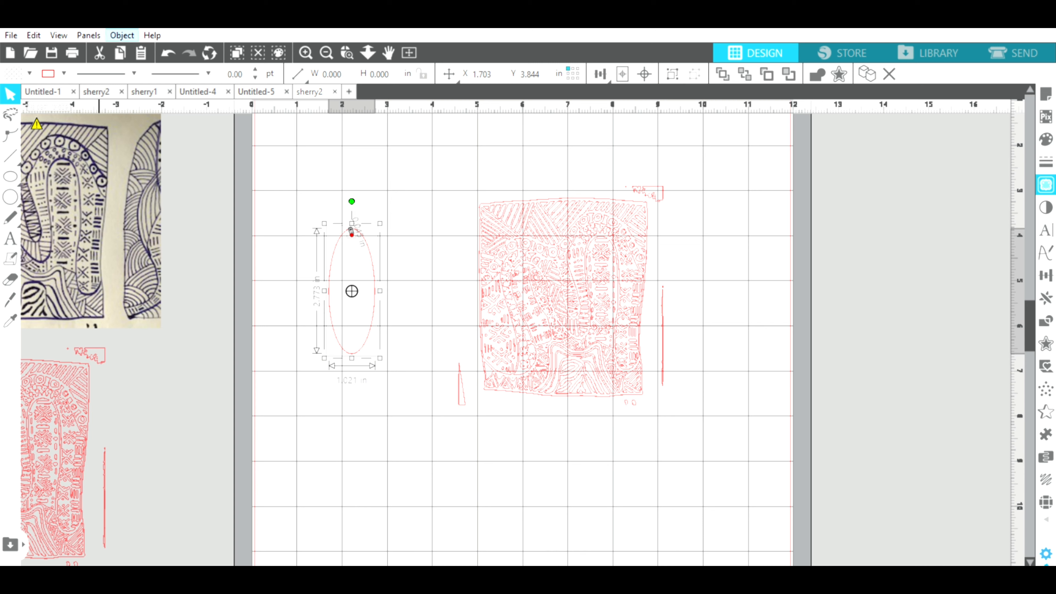
{"action": "mouse_move", "coordinate": [264, 133]}
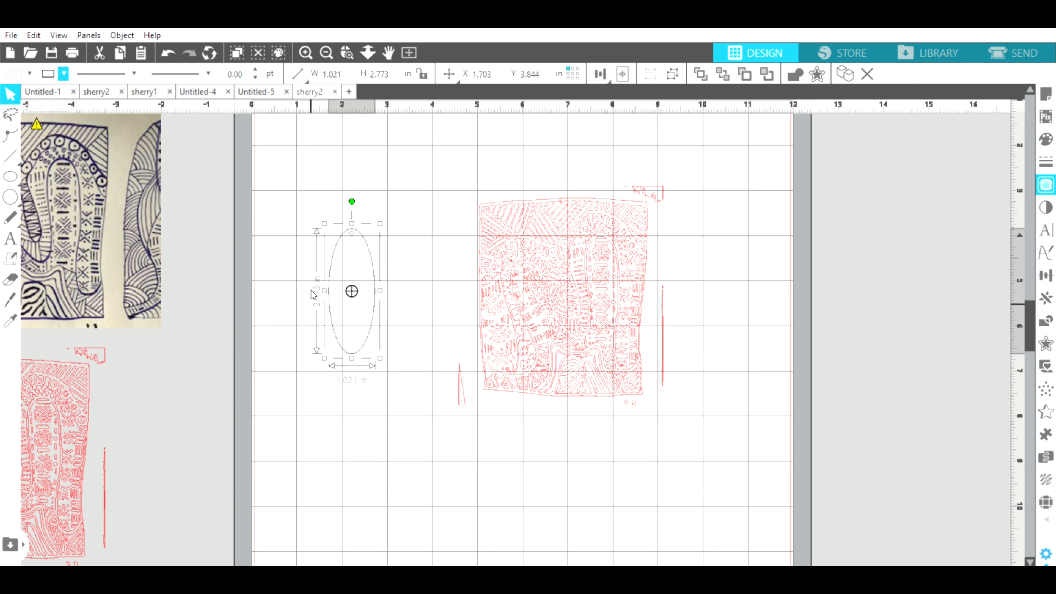
{"action": "mouse_move", "coordinate": [307, 284]}
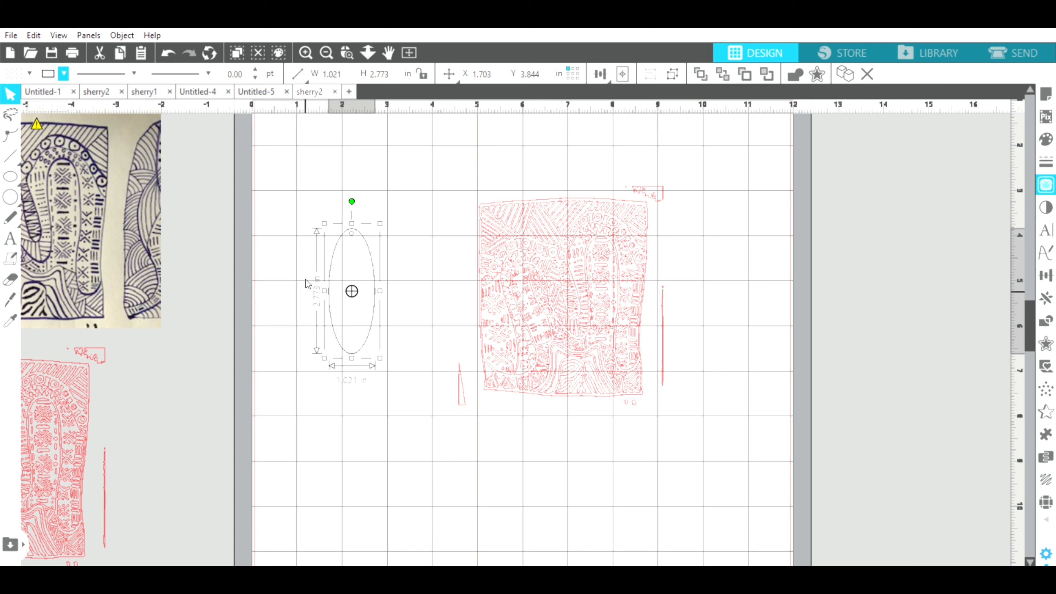
{"action": "mouse_move", "coordinate": [269, 261]}
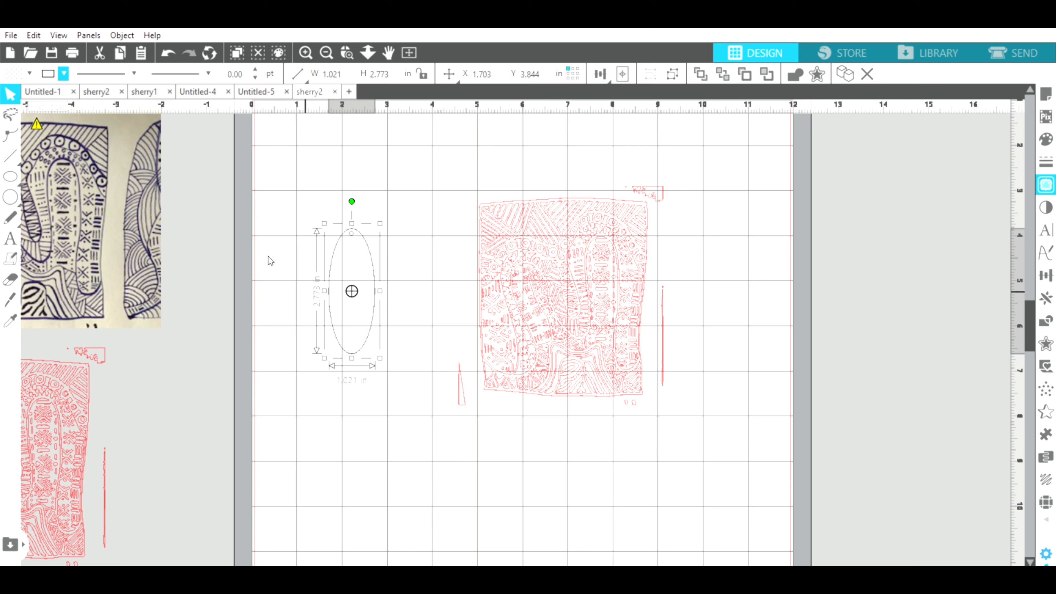
{"action": "mouse_move", "coordinate": [312, 271]}
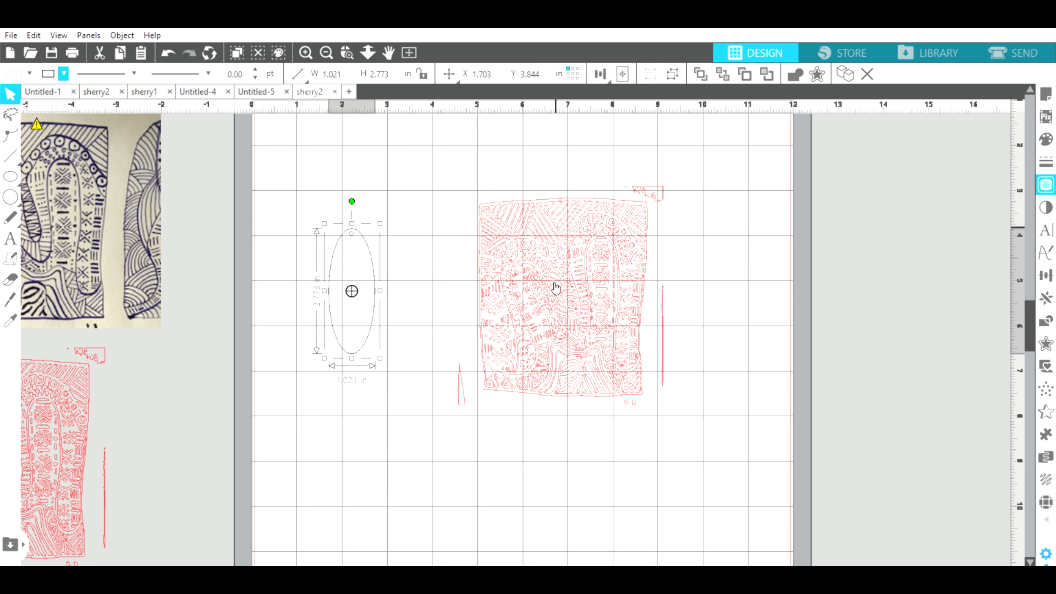
{"action": "mouse_move", "coordinate": [403, 339]}
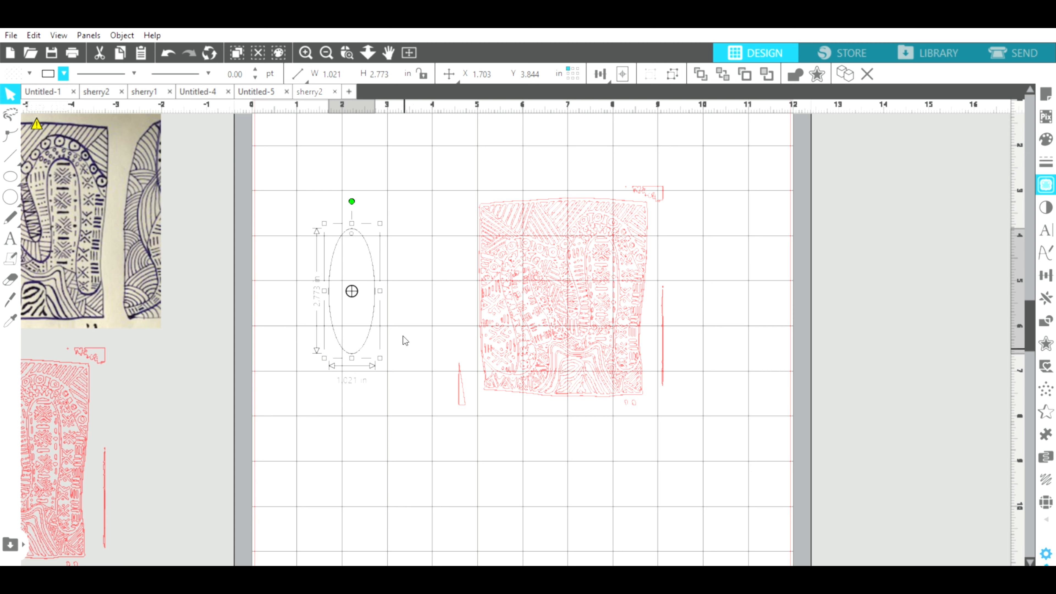
{"action": "mouse_move", "coordinate": [362, 317]}
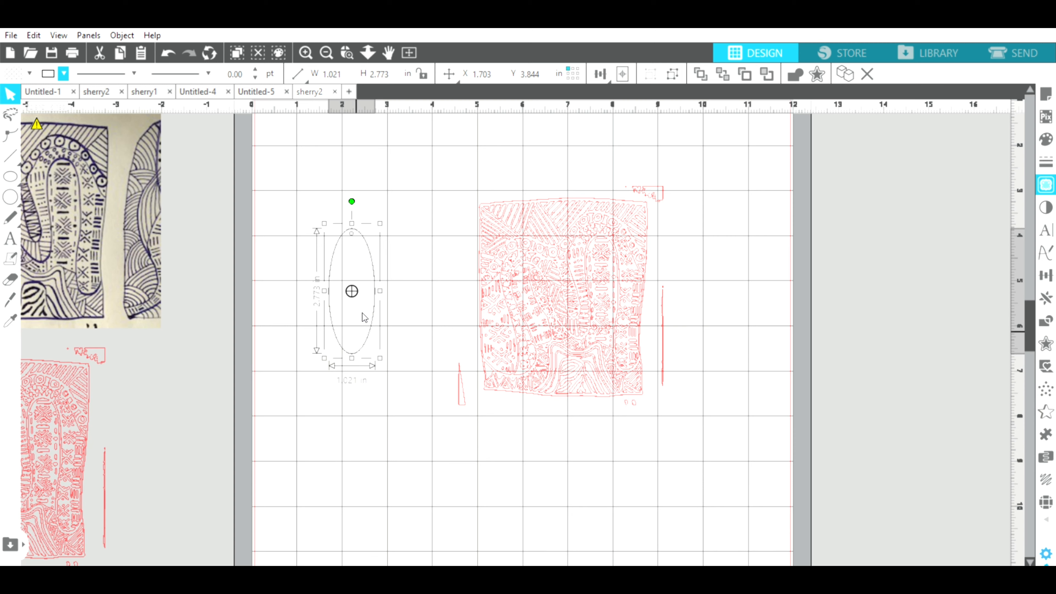
{"action": "mouse_move", "coordinate": [300, 391]}
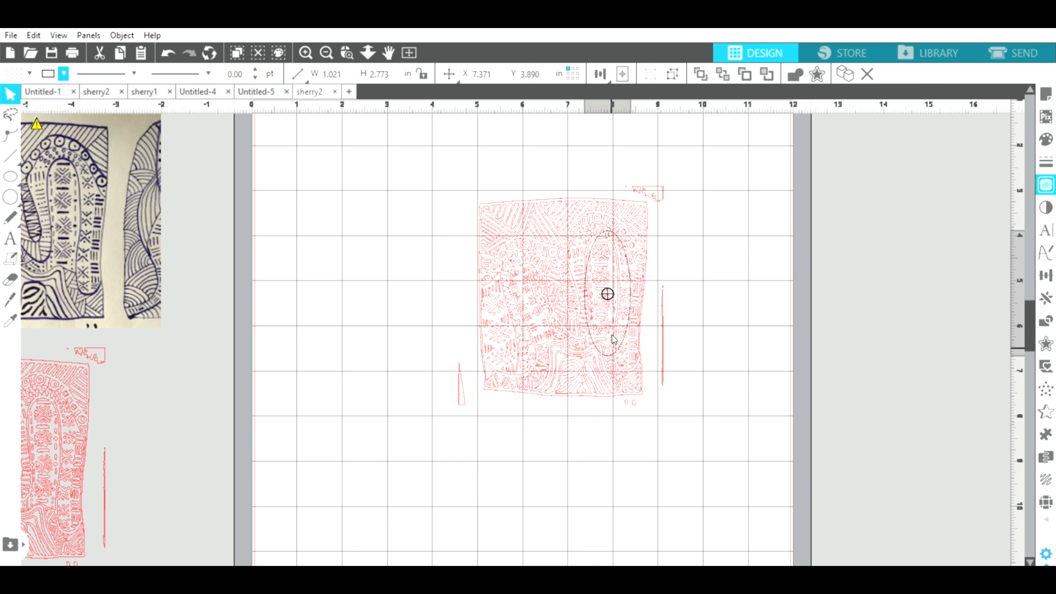
Duplicate the oval blank and place the copy over the traced tribal pattern.
{"action": "left_click", "coordinate": [645, 414]}
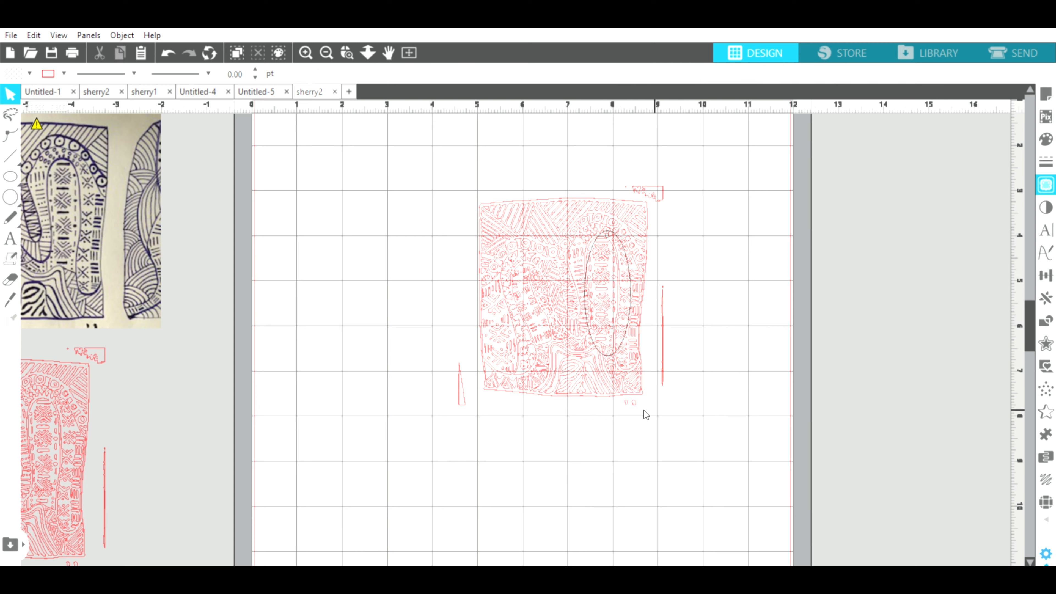
{"action": "mouse_move", "coordinate": [615, 343]}
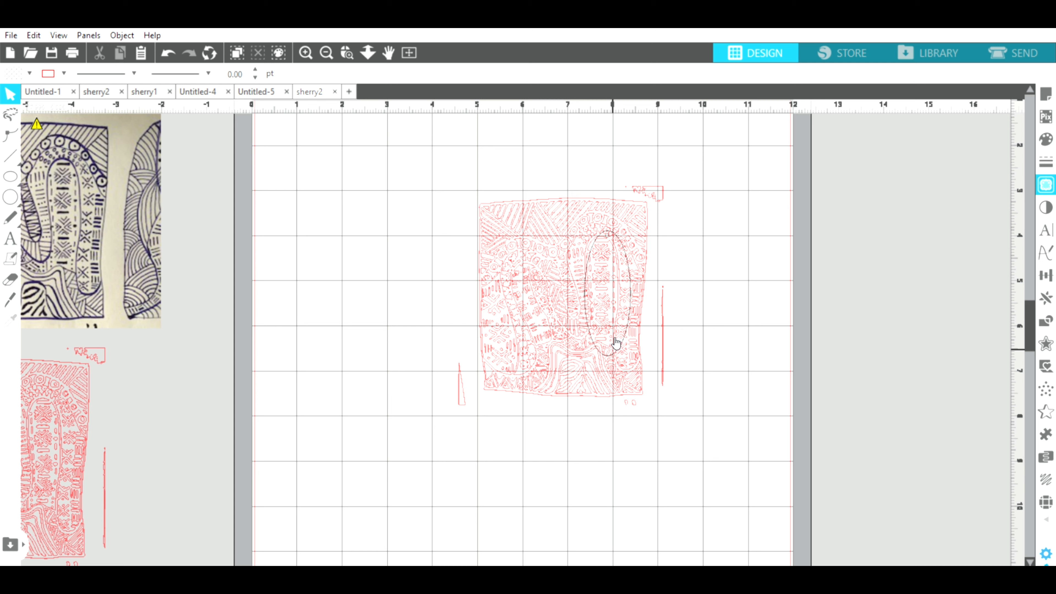
{"action": "left_click", "coordinate": [610, 294]}
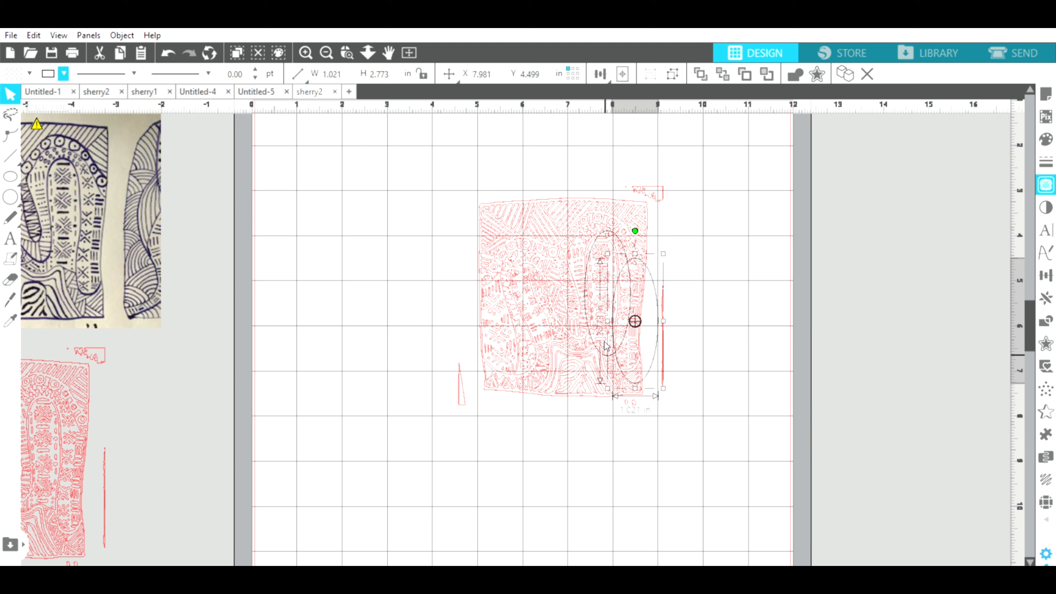
{"action": "mouse_move", "coordinate": [656, 343]}
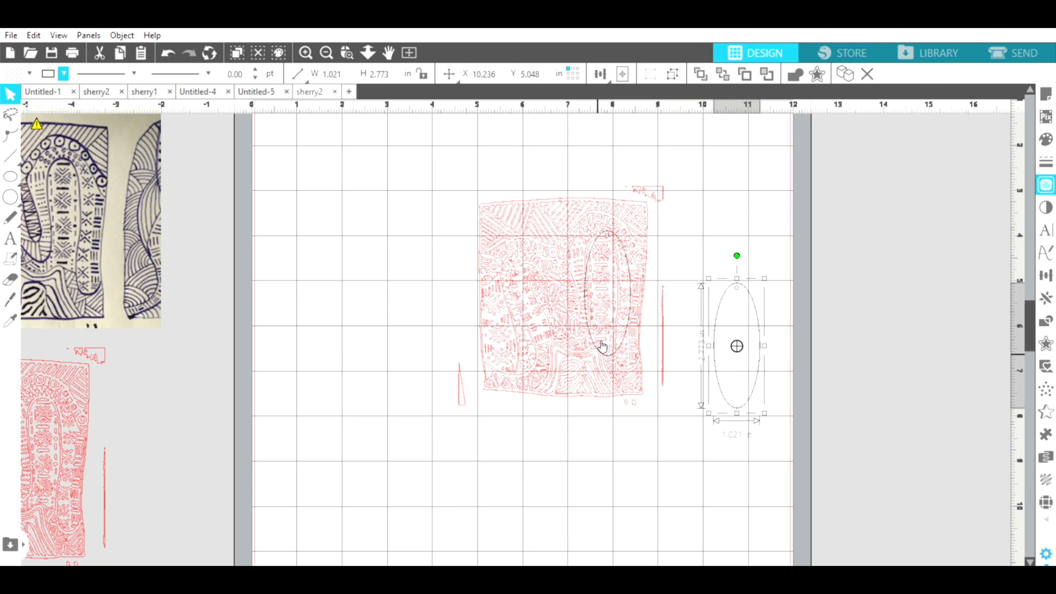
{"action": "mouse_move", "coordinate": [603, 185]}
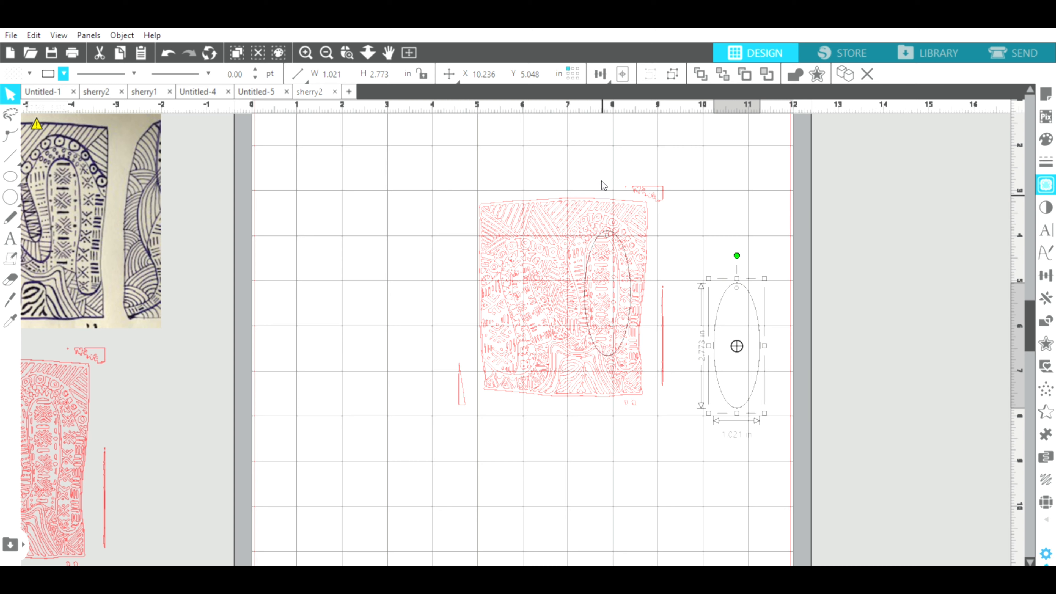
{"action": "mouse_move", "coordinate": [718, 163]}
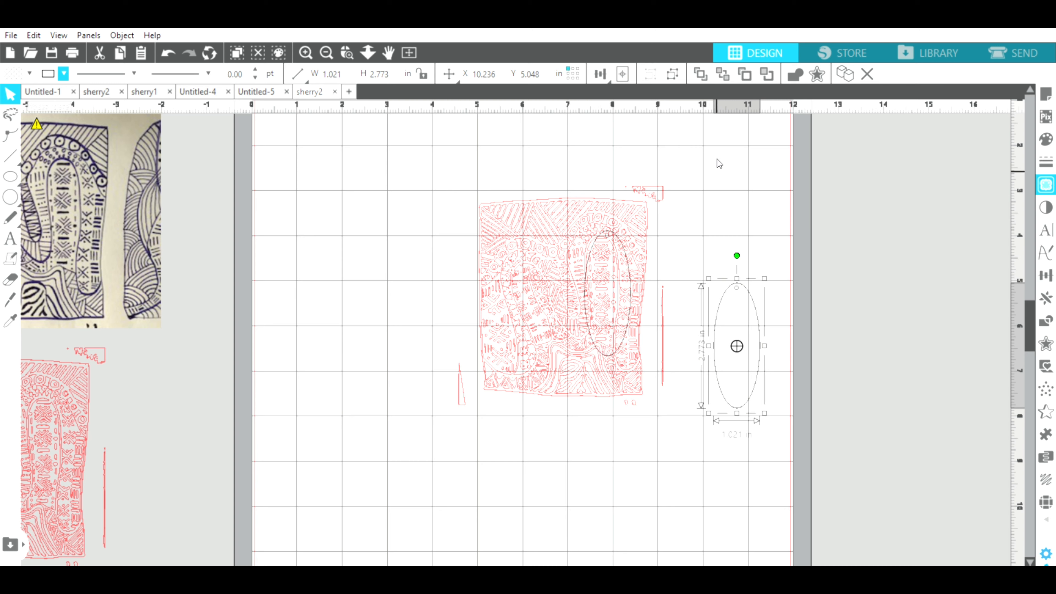
{"action": "mouse_move", "coordinate": [766, 183]}
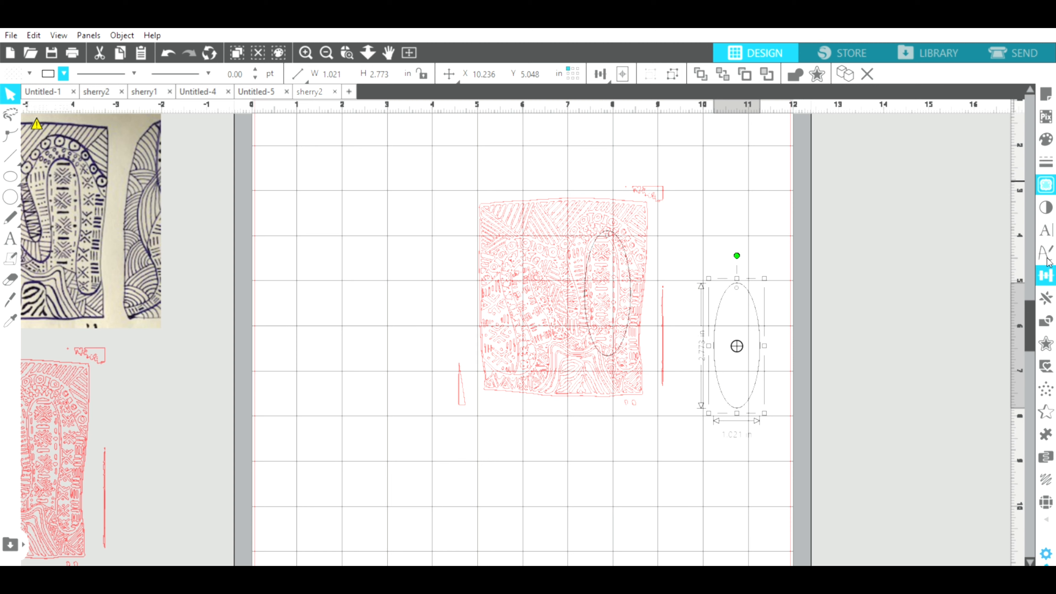
{"action": "mouse_move", "coordinate": [1046, 320]}
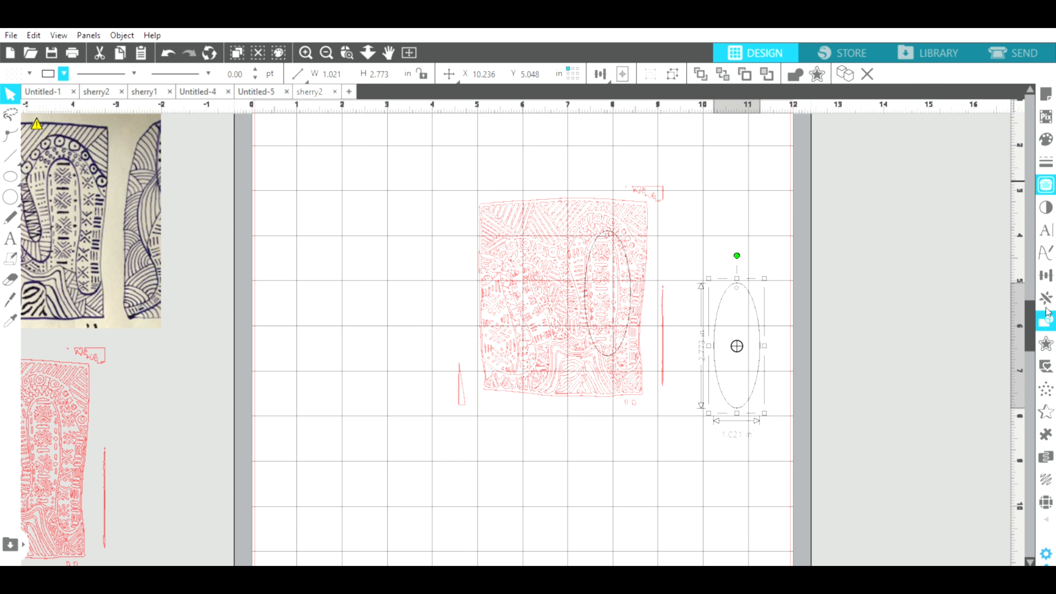
{"action": "mouse_move", "coordinate": [1048, 312]}
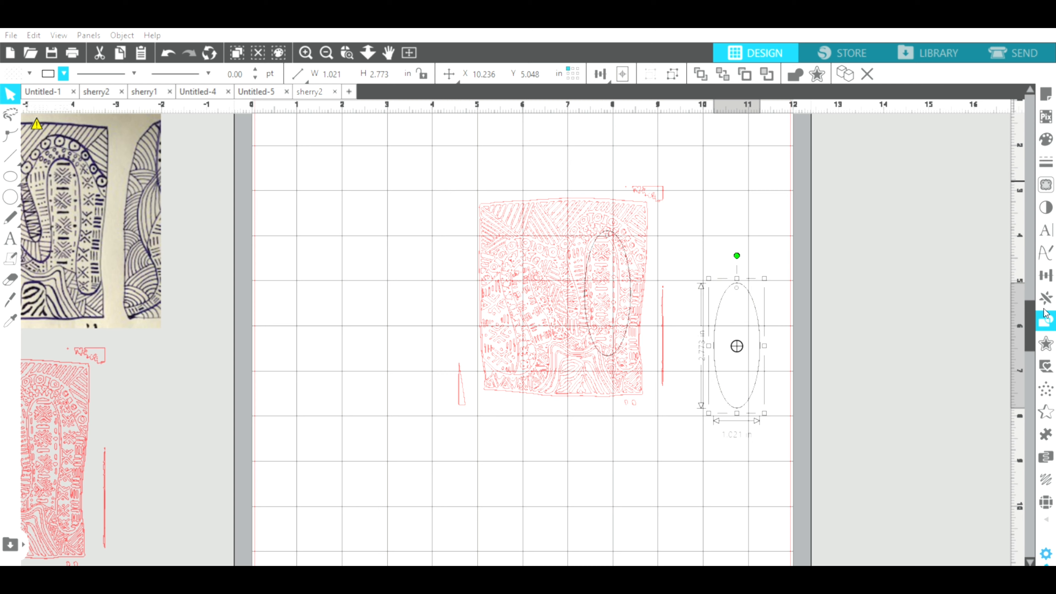
{"action": "mouse_move", "coordinate": [1032, 309]}
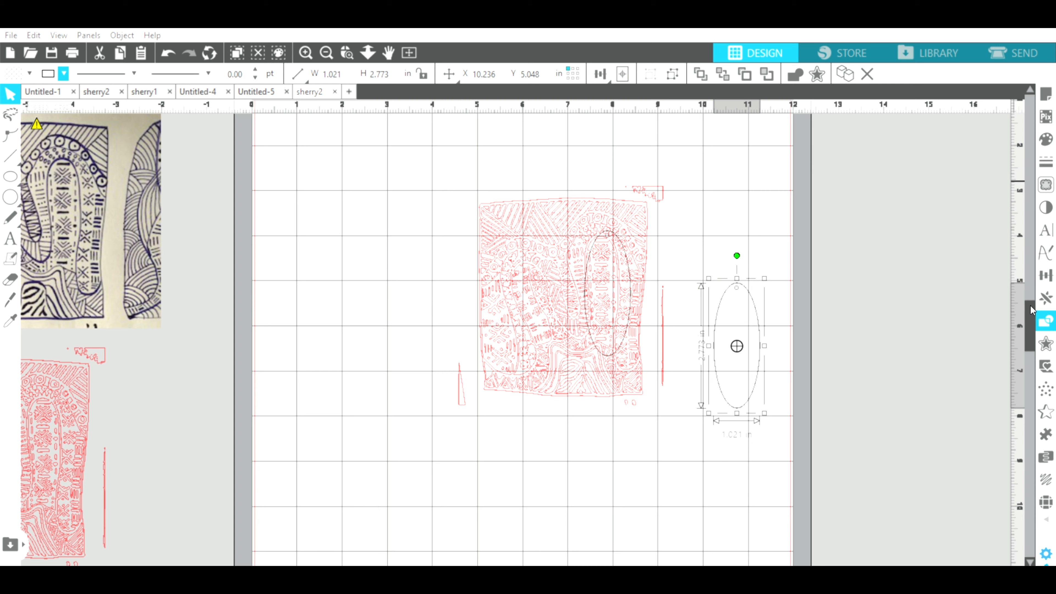
{"action": "mouse_move", "coordinate": [883, 140]}
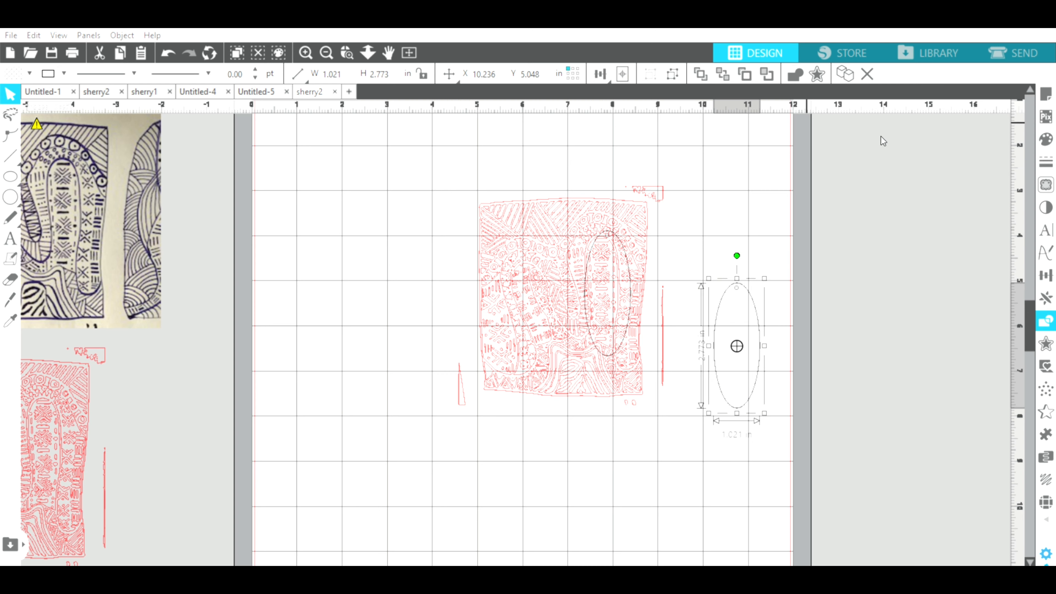
{"action": "mouse_move", "coordinate": [957, 138]}
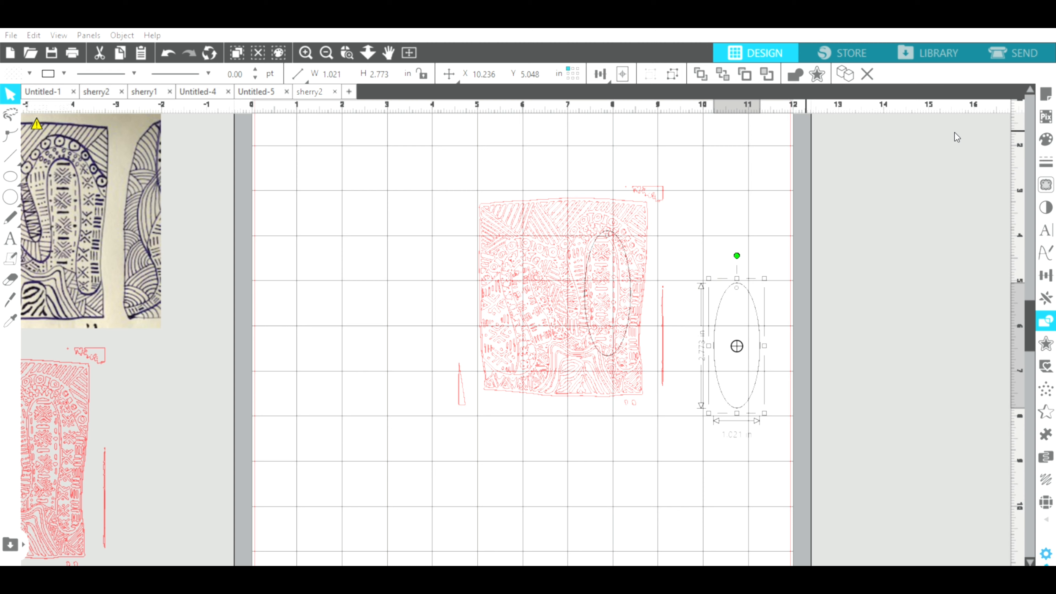
{"action": "mouse_move", "coordinate": [958, 169]}
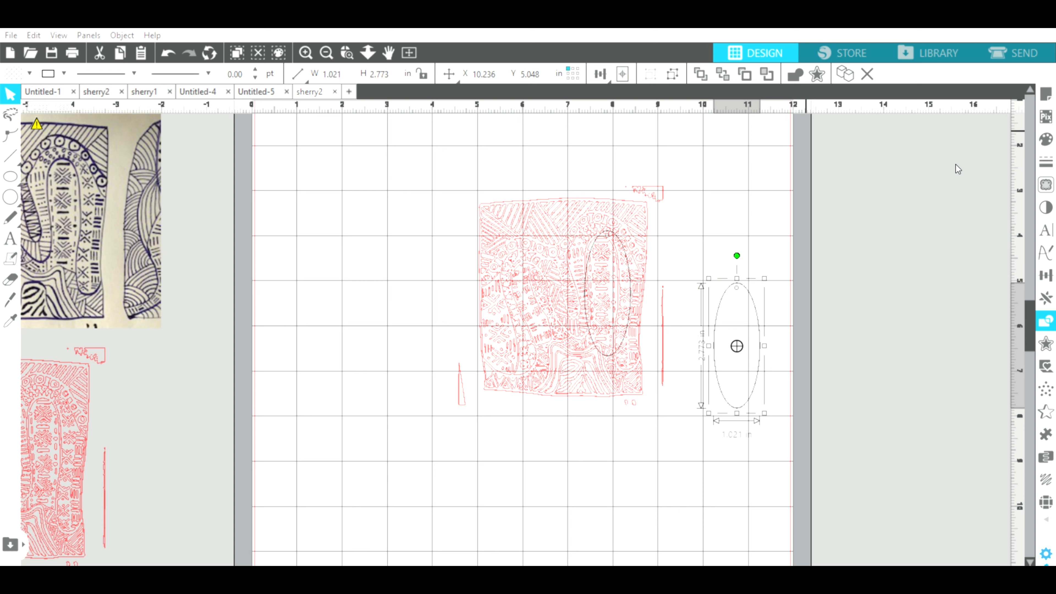
{"action": "mouse_move", "coordinate": [961, 197]}
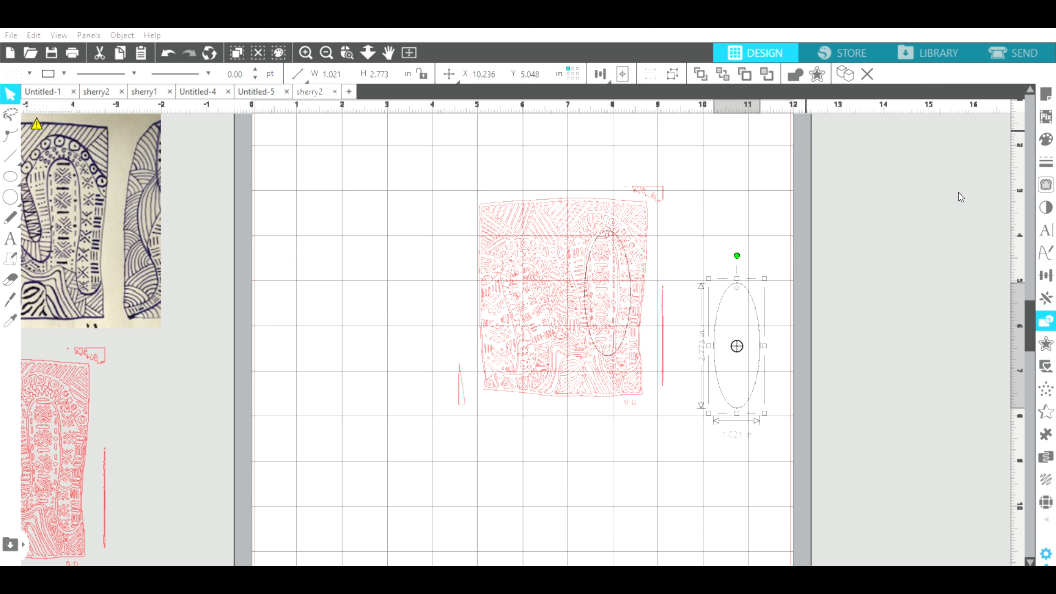
{"action": "mouse_move", "coordinate": [886, 186]}
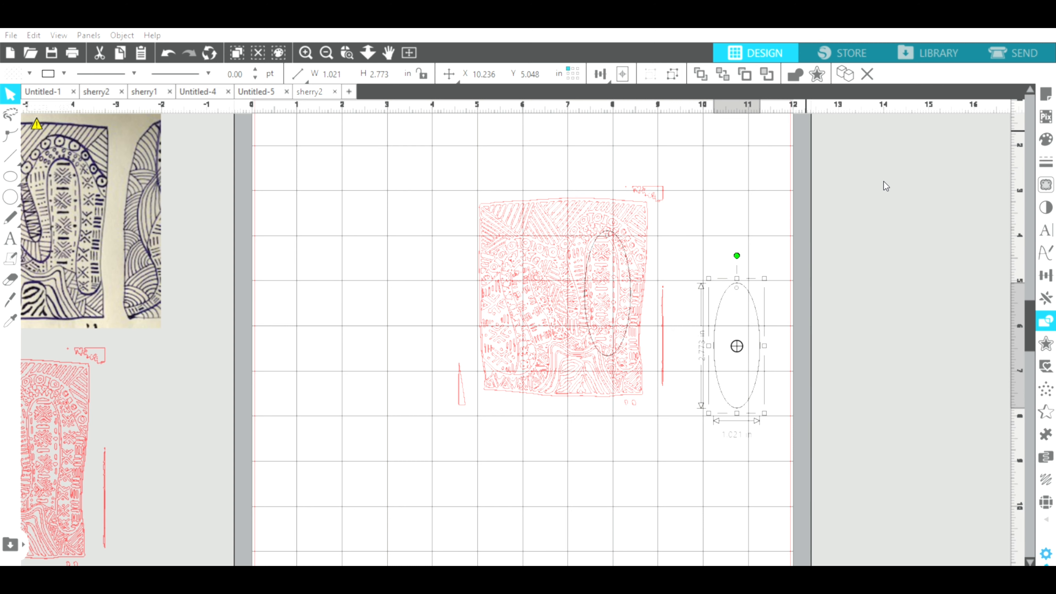
{"action": "mouse_move", "coordinate": [459, 179]}
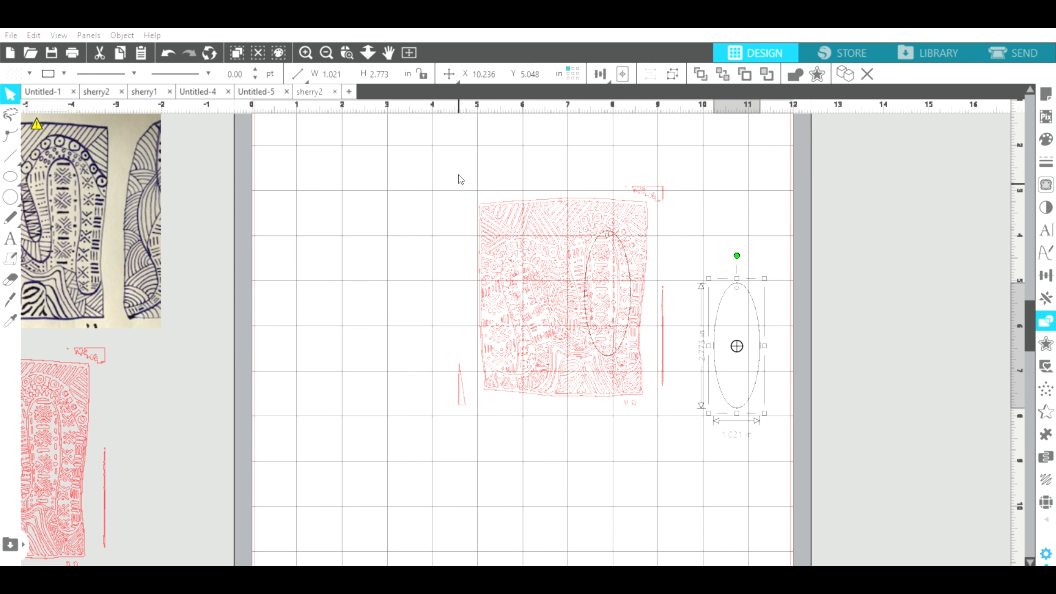
Crop the traced pattern to the overlapping oval using Modify > Crop.
{"action": "left_click", "coordinate": [562, 297]}
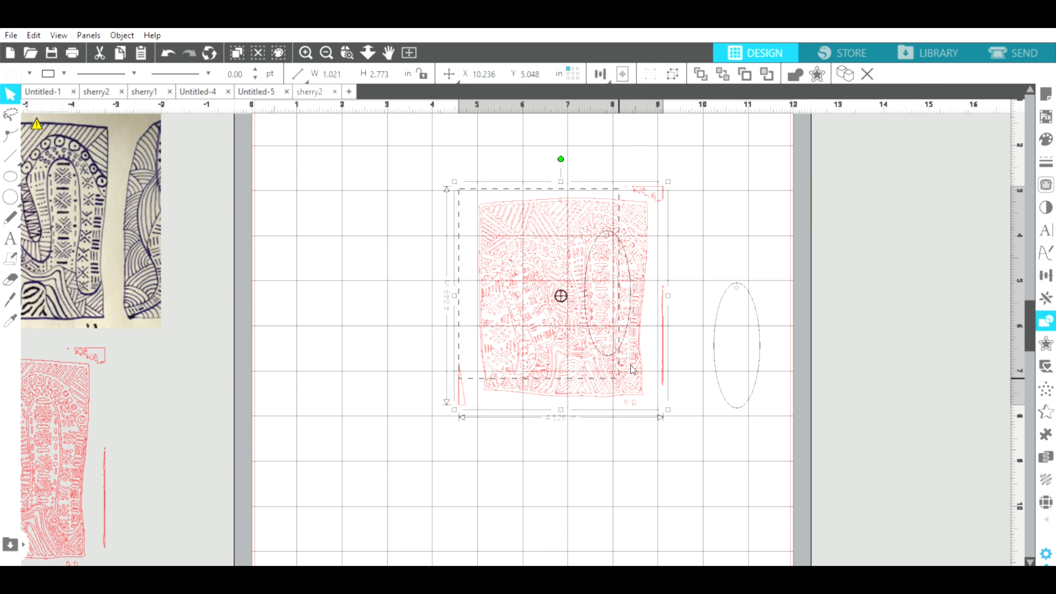
{"action": "left_click", "coordinate": [668, 368]}
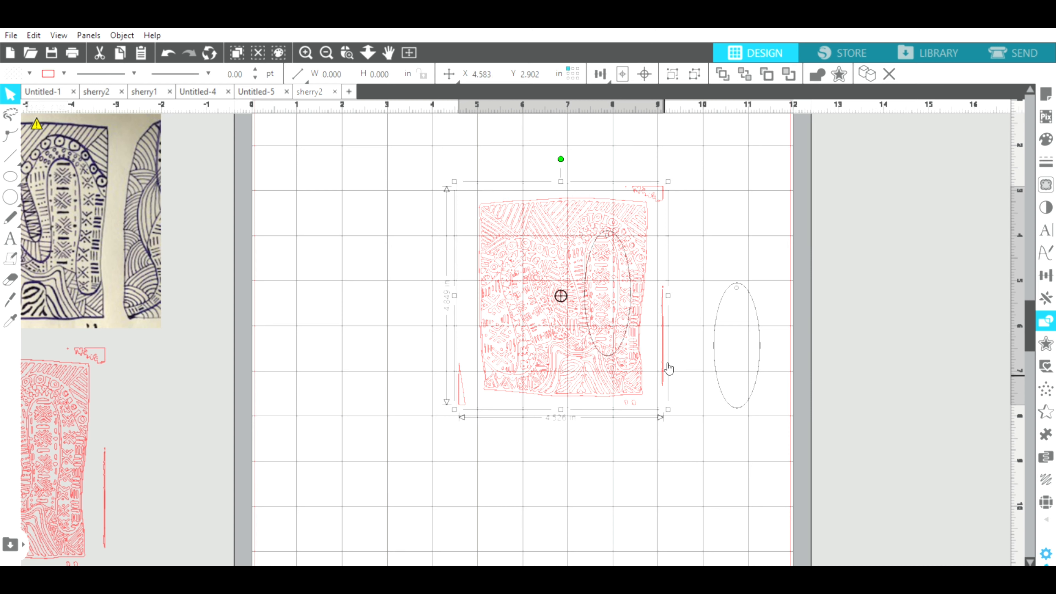
{"action": "mouse_move", "coordinate": [886, 315]}
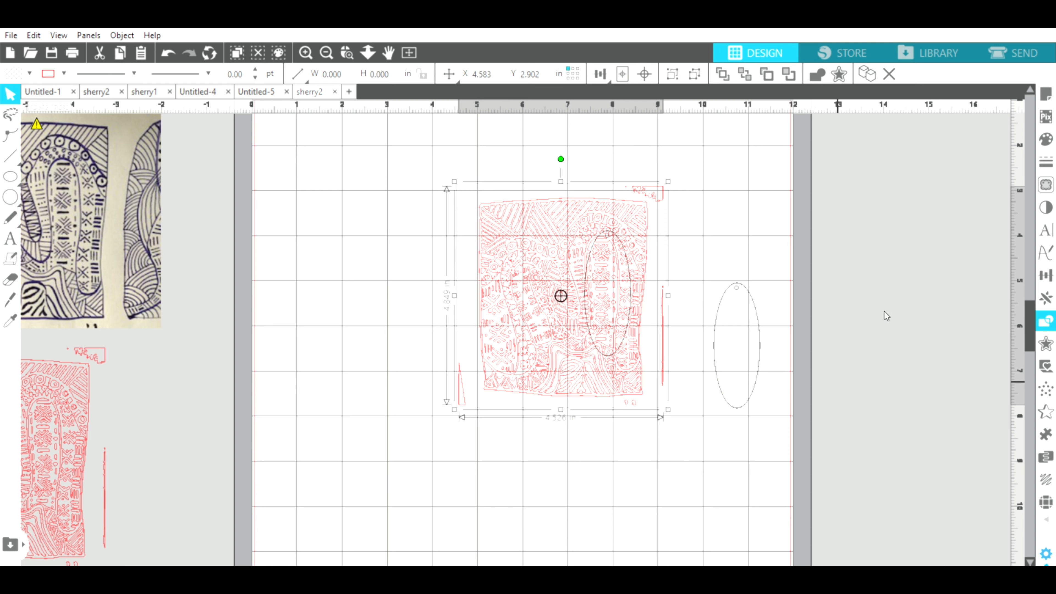
{"action": "mouse_move", "coordinate": [941, 192]}
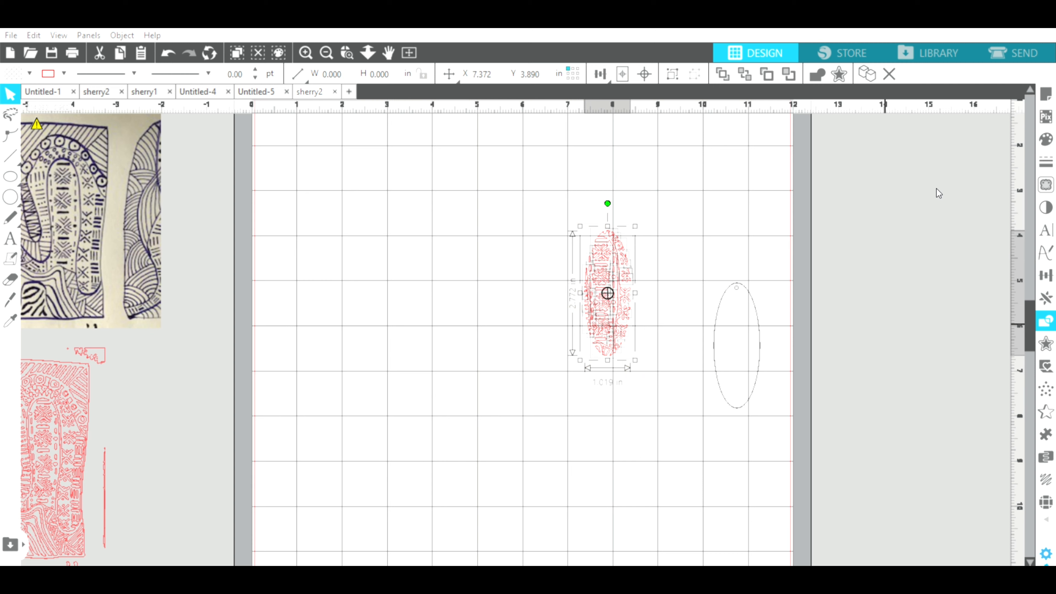
{"action": "mouse_move", "coordinate": [591, 411]}
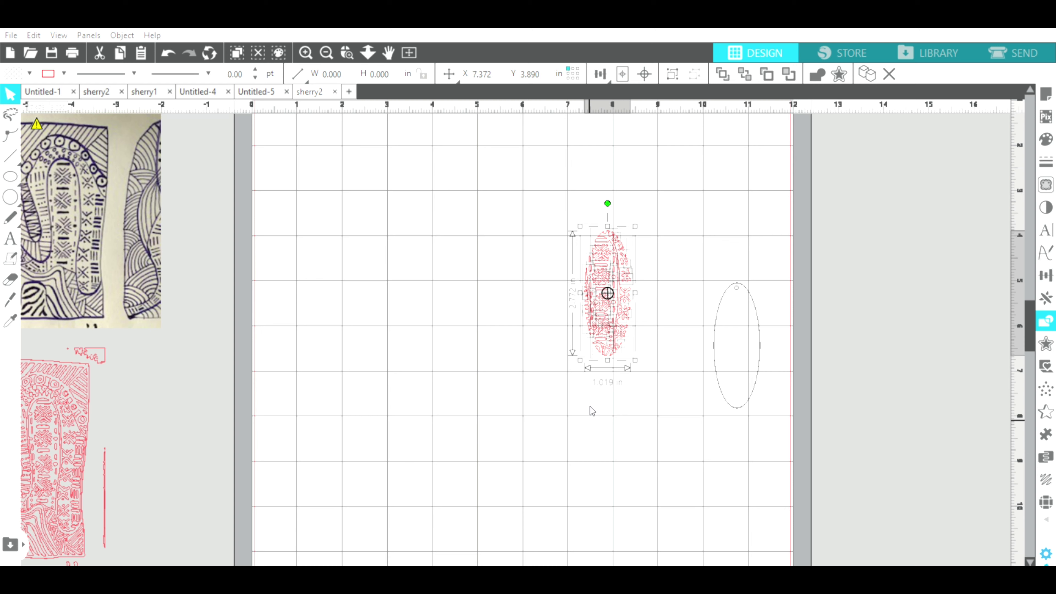
{"action": "left_click", "coordinate": [599, 395]}
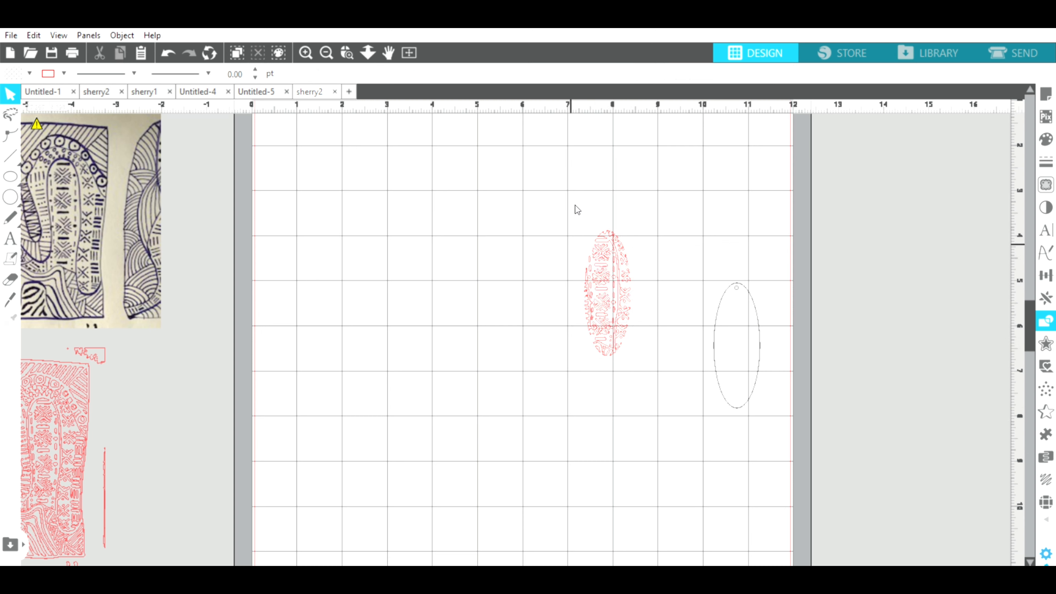
Group the oval-cropped pattern into one piece about 1.019 by 2.772 inches.
{"action": "left_click", "coordinate": [606, 293]}
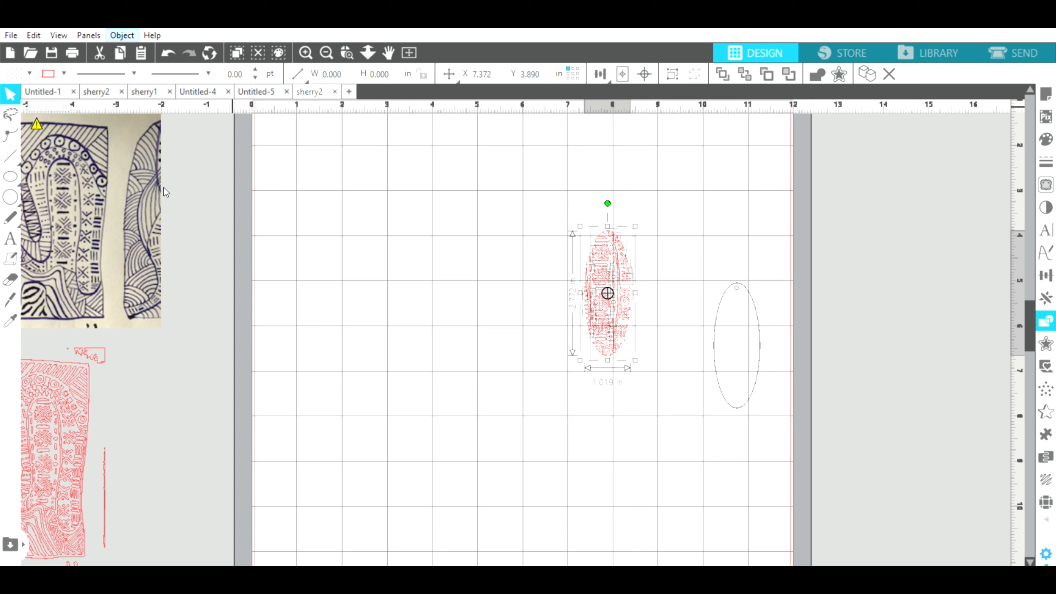
{"action": "mouse_move", "coordinate": [194, 186]}
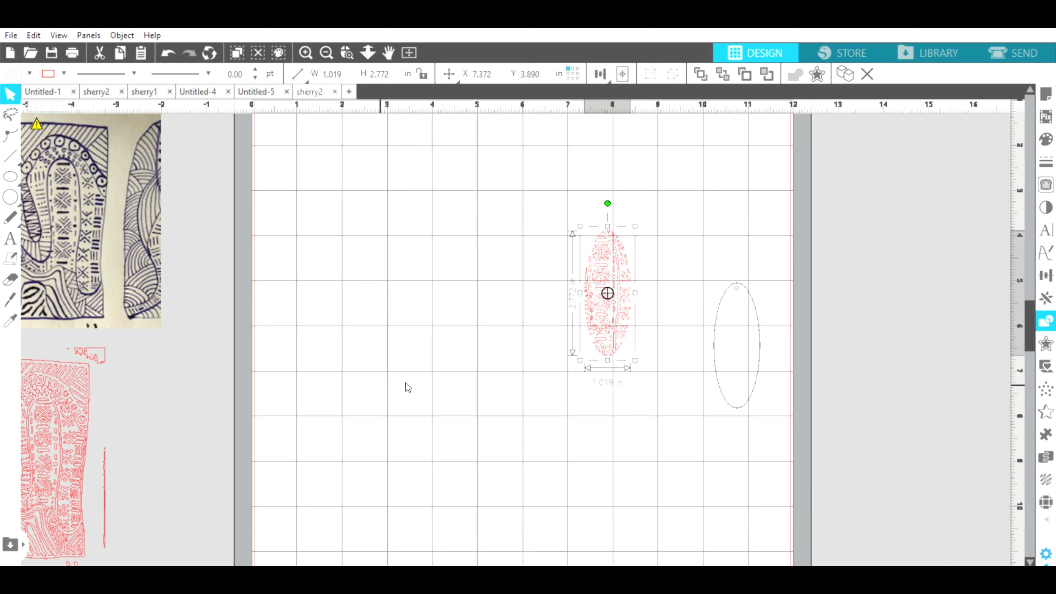
{"action": "left_click", "coordinate": [603, 205]}
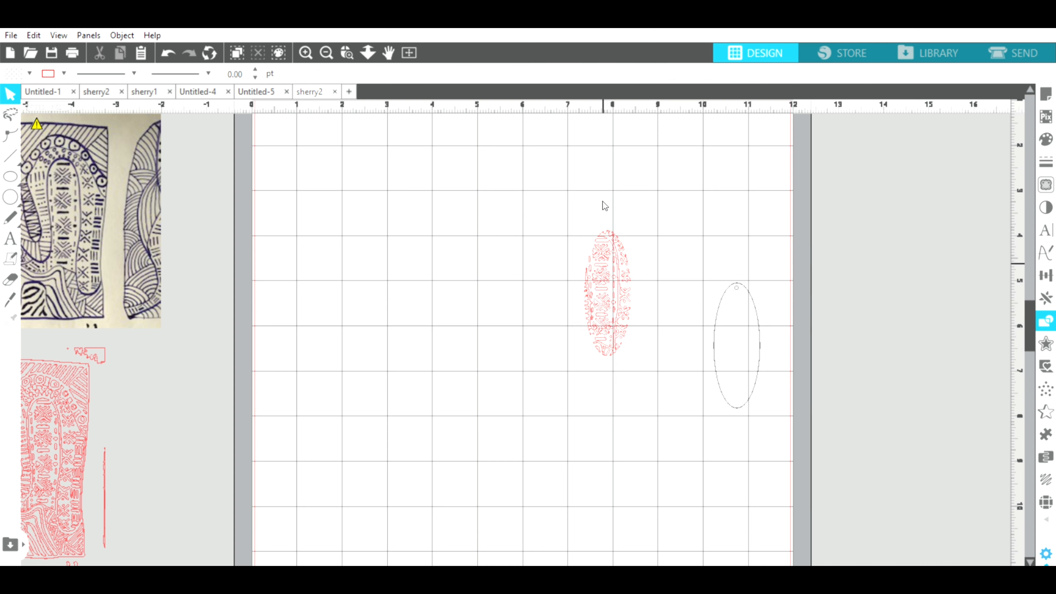
{"action": "mouse_move", "coordinate": [666, 291]}
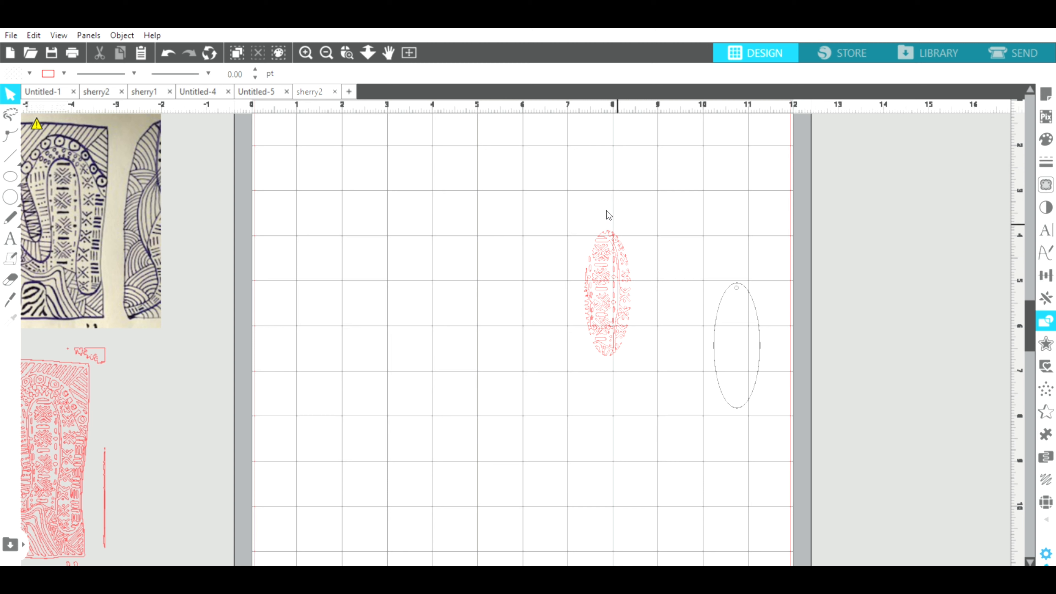
{"action": "mouse_move", "coordinate": [570, 323]}
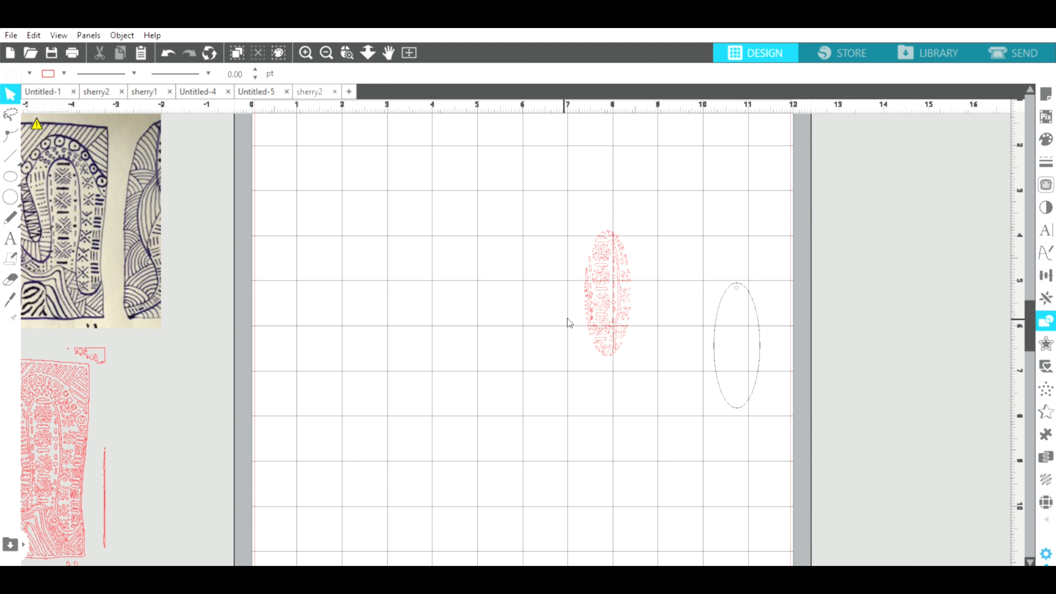
{"action": "mouse_move", "coordinate": [580, 241]}
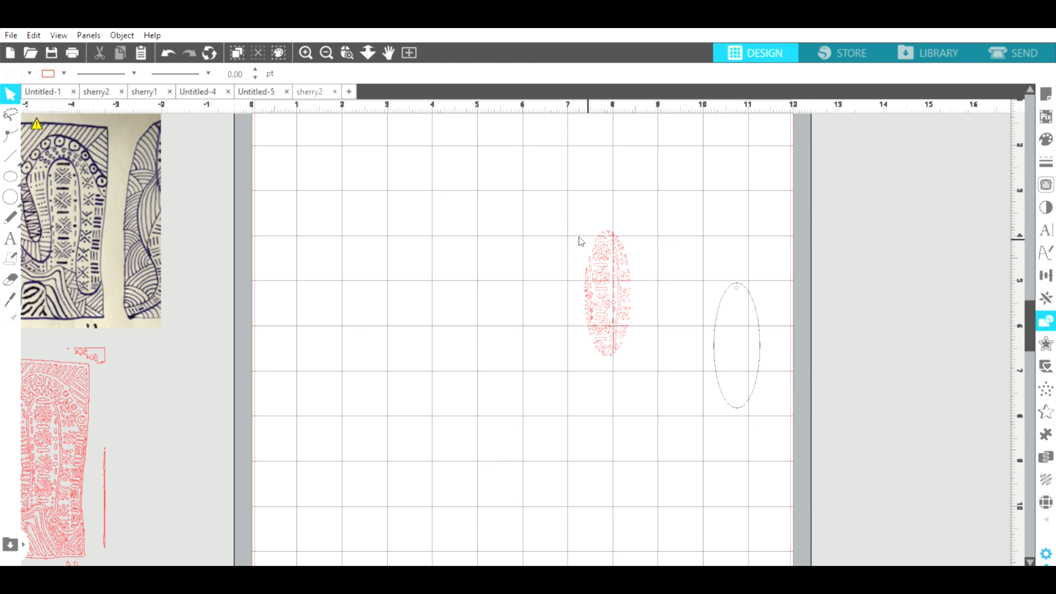
{"action": "mouse_move", "coordinate": [645, 246]}
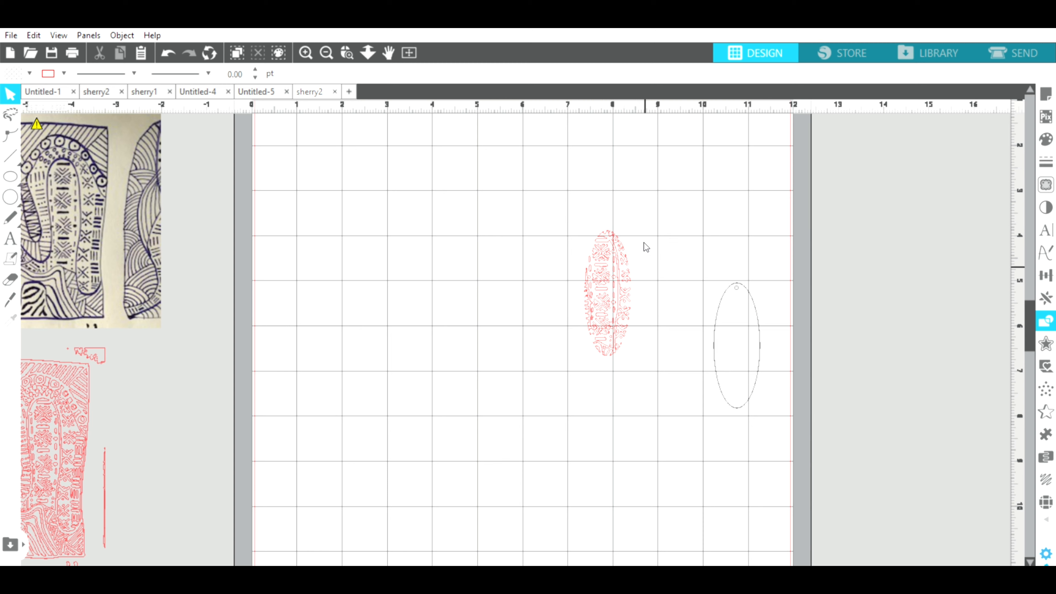
{"action": "mouse_move", "coordinate": [768, 299]}
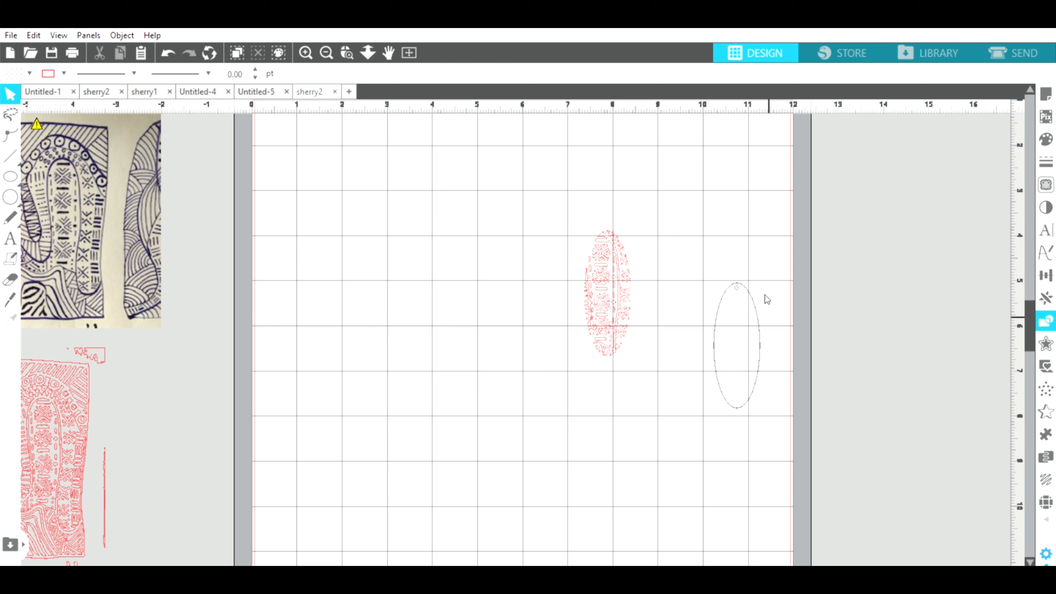
{"action": "mouse_move", "coordinate": [740, 275]}
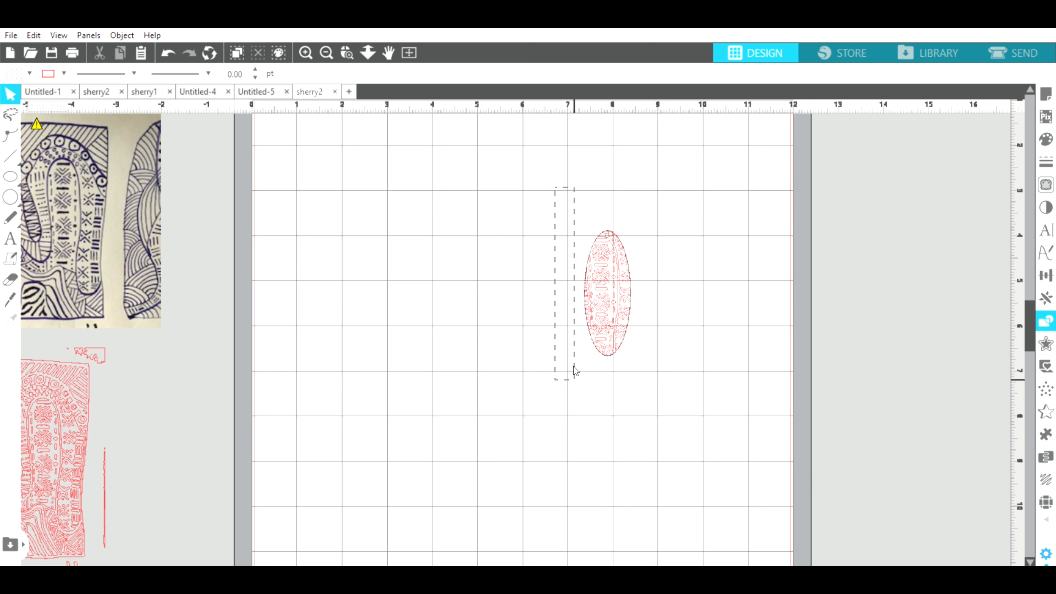
{"action": "left_click", "coordinate": [606, 294]}
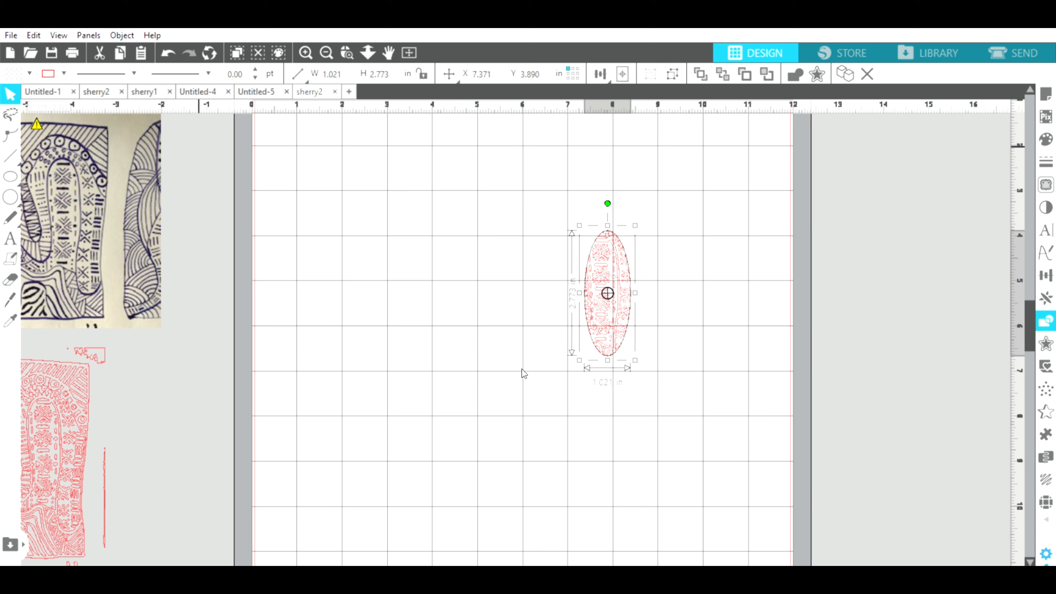
{"action": "left_click", "coordinate": [634, 384]}
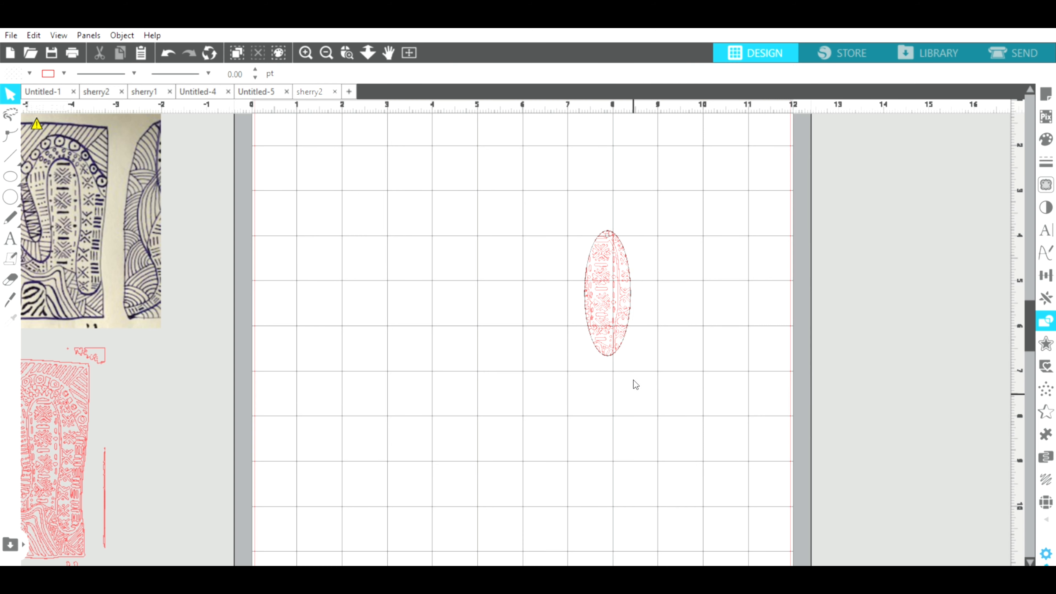
{"action": "mouse_move", "coordinate": [699, 179]}
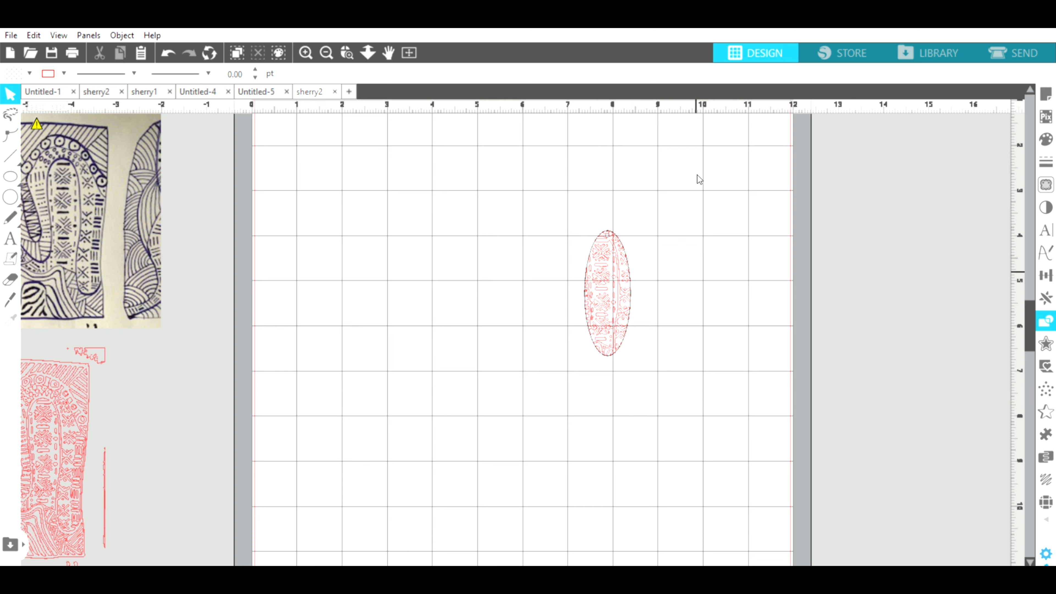
{"action": "mouse_move", "coordinate": [672, 294]}
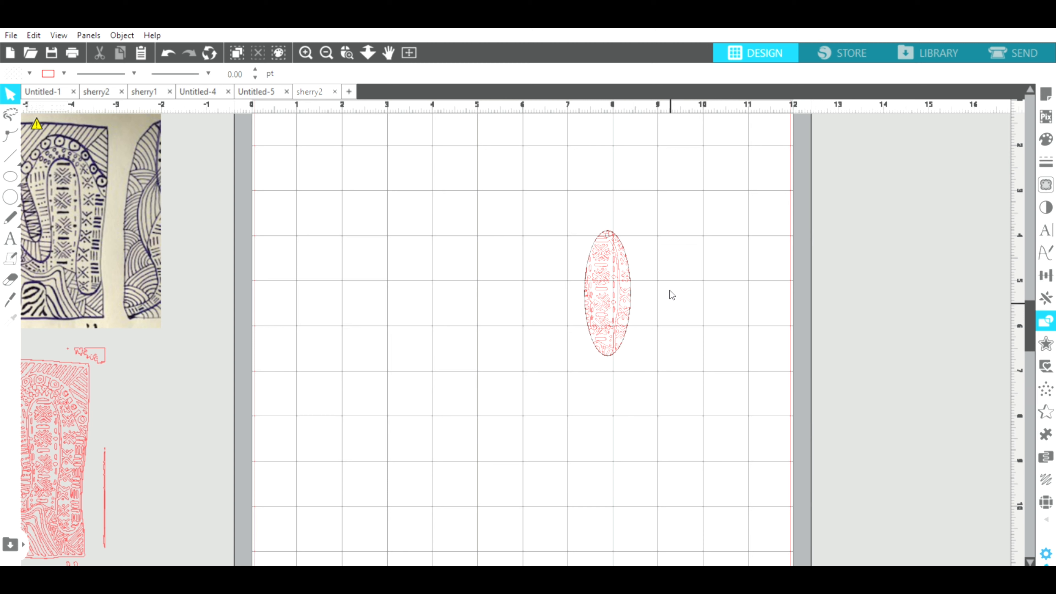
{"action": "mouse_move", "coordinate": [531, 305]}
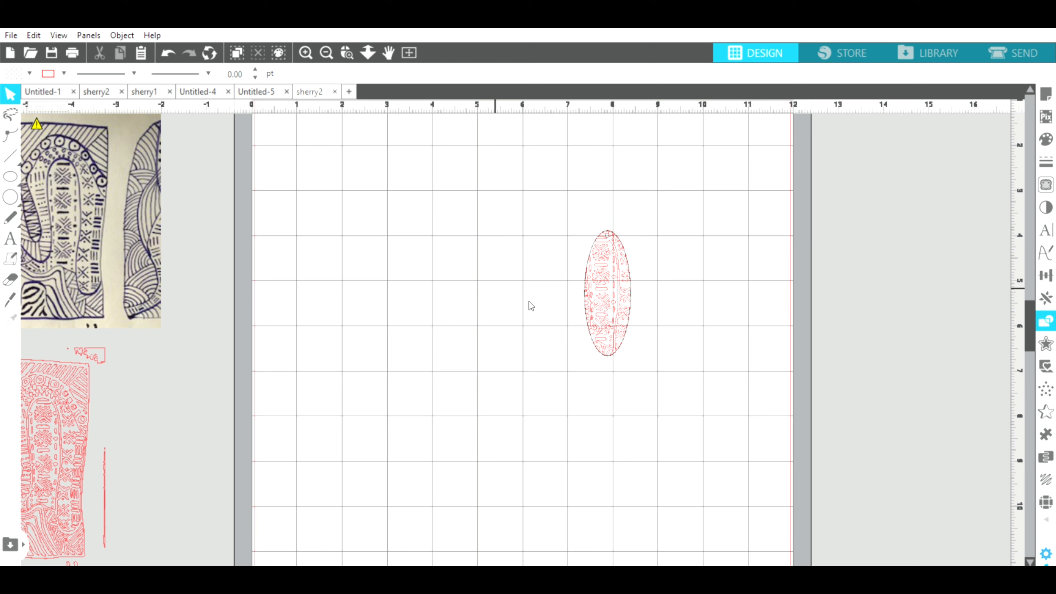
{"action": "mouse_move", "coordinate": [674, 302]}
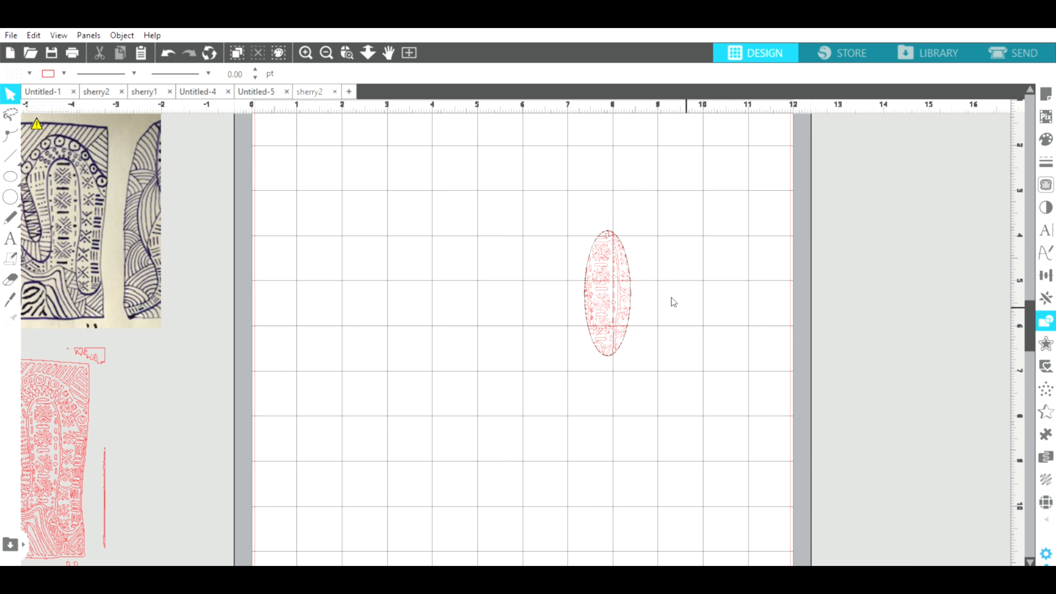
{"action": "mouse_move", "coordinate": [570, 210]}
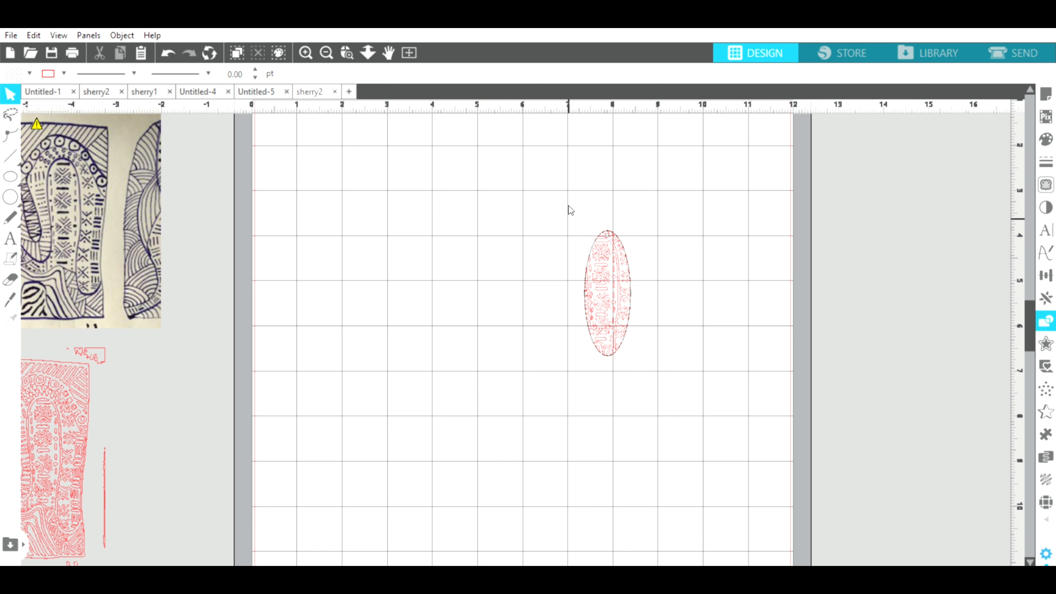
Copy the patterned oval beside the original and flip the copy to mirror it.
{"action": "left_click", "coordinate": [607, 292]}
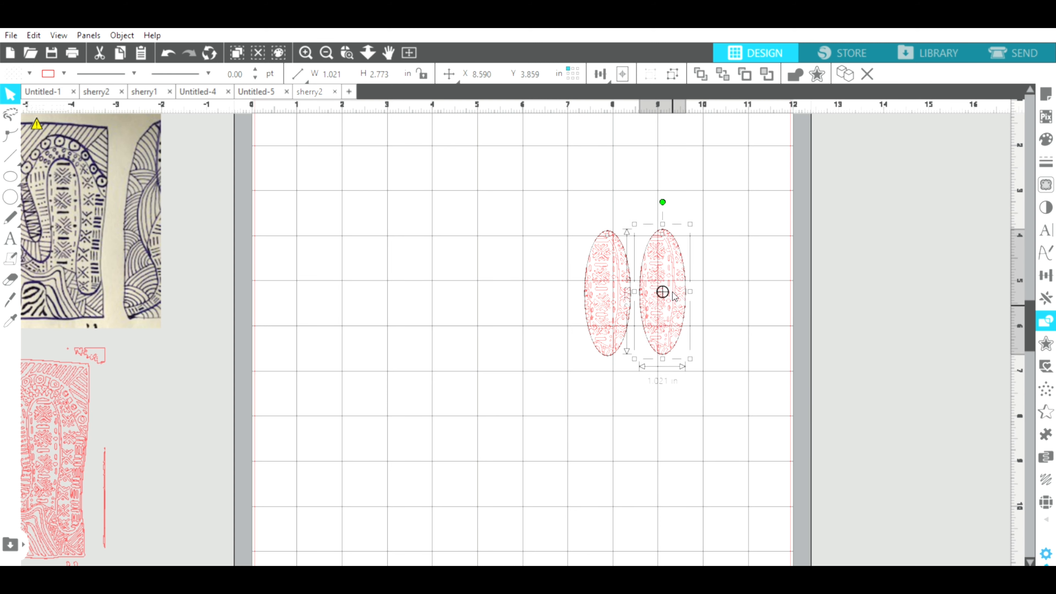
{"action": "left_click", "coordinate": [654, 213]}
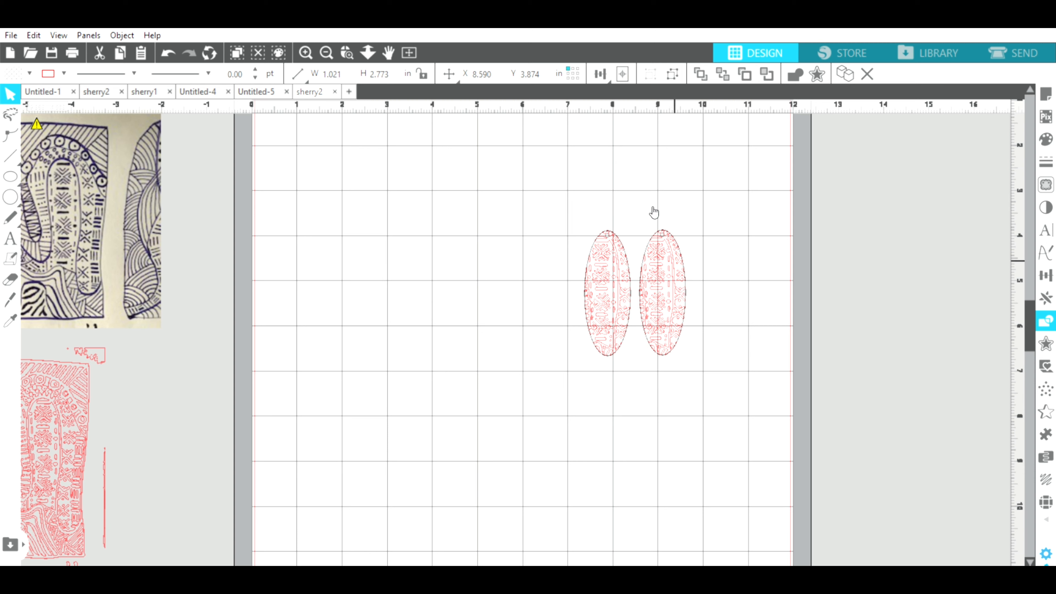
{"action": "left_click", "coordinate": [661, 291]}
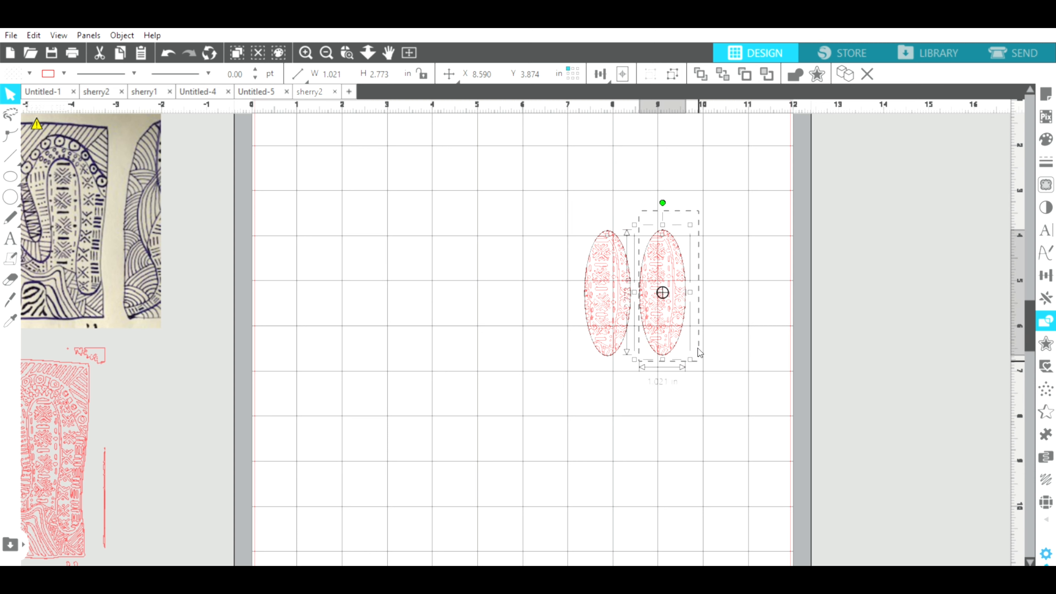
{"action": "left_click", "coordinate": [122, 35]}
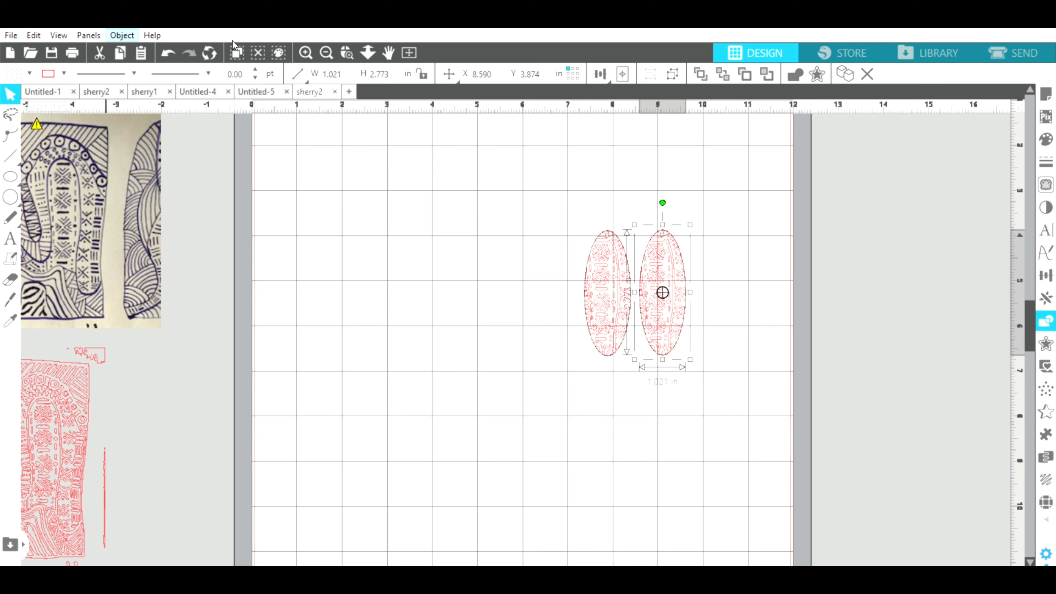
{"action": "mouse_move", "coordinate": [372, 39]}
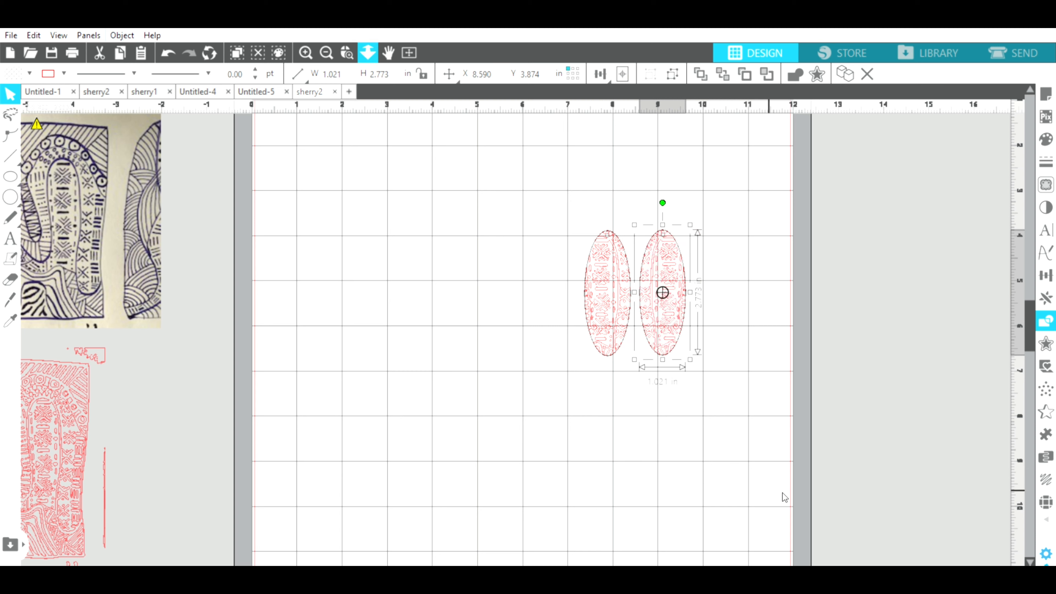
{"action": "left_click", "coordinate": [618, 428]}
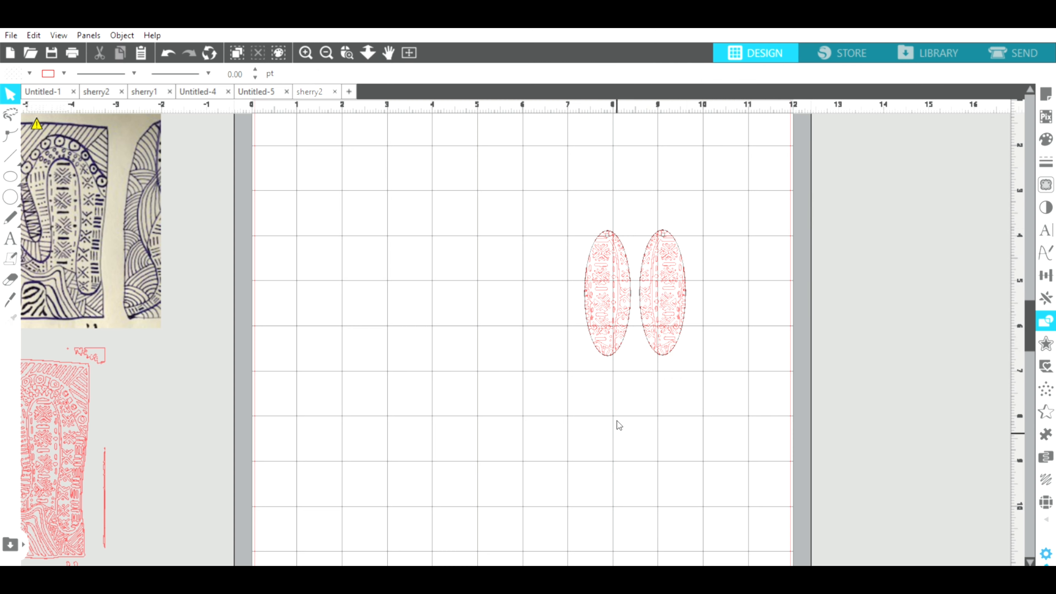
{"action": "mouse_move", "coordinate": [569, 202]}
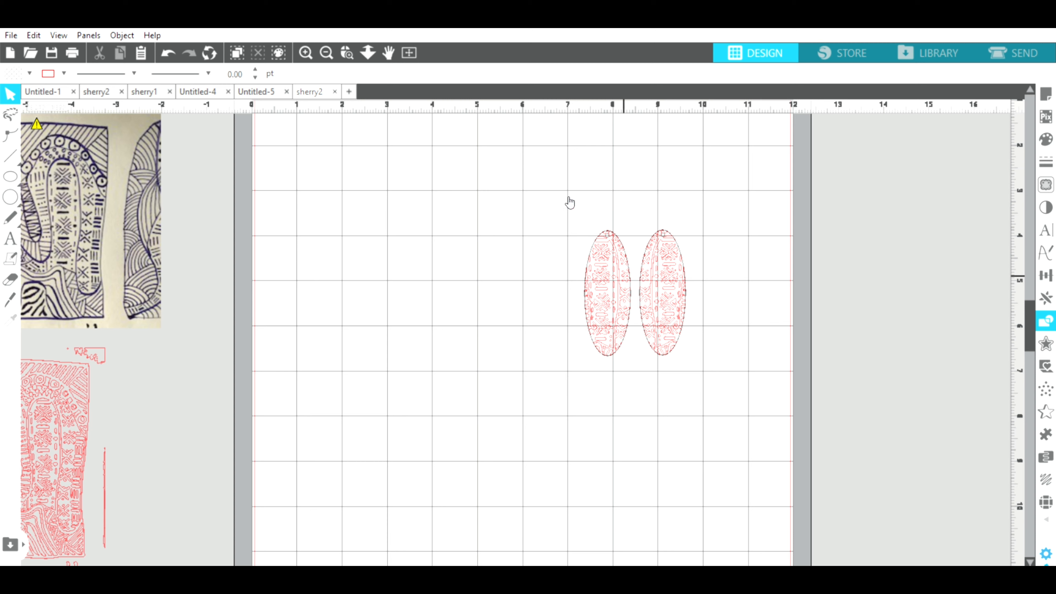
{"action": "mouse_move", "coordinate": [552, 235]}
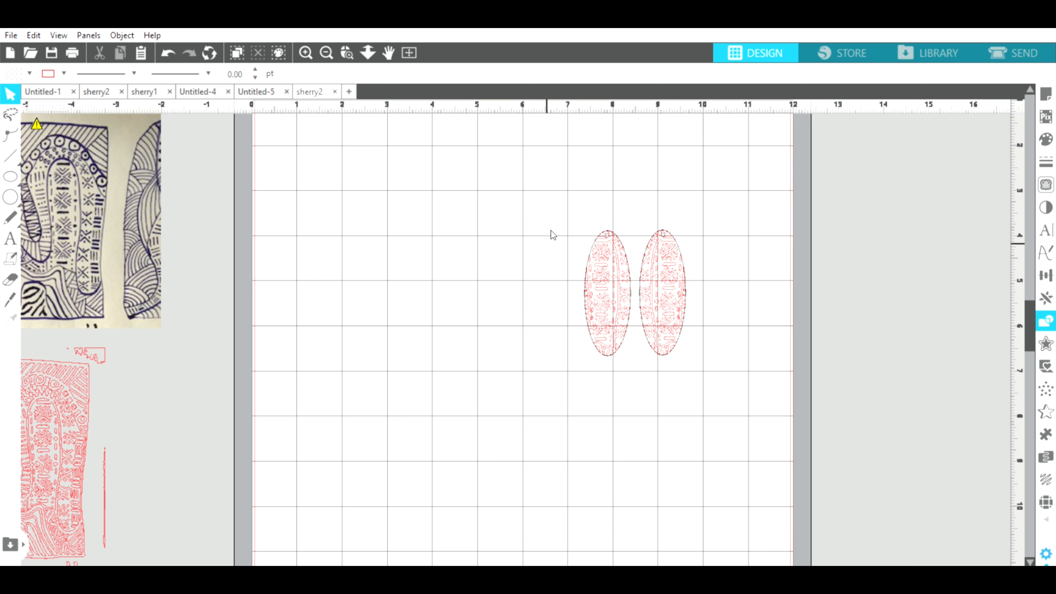
{"action": "mouse_move", "coordinate": [569, 213]}
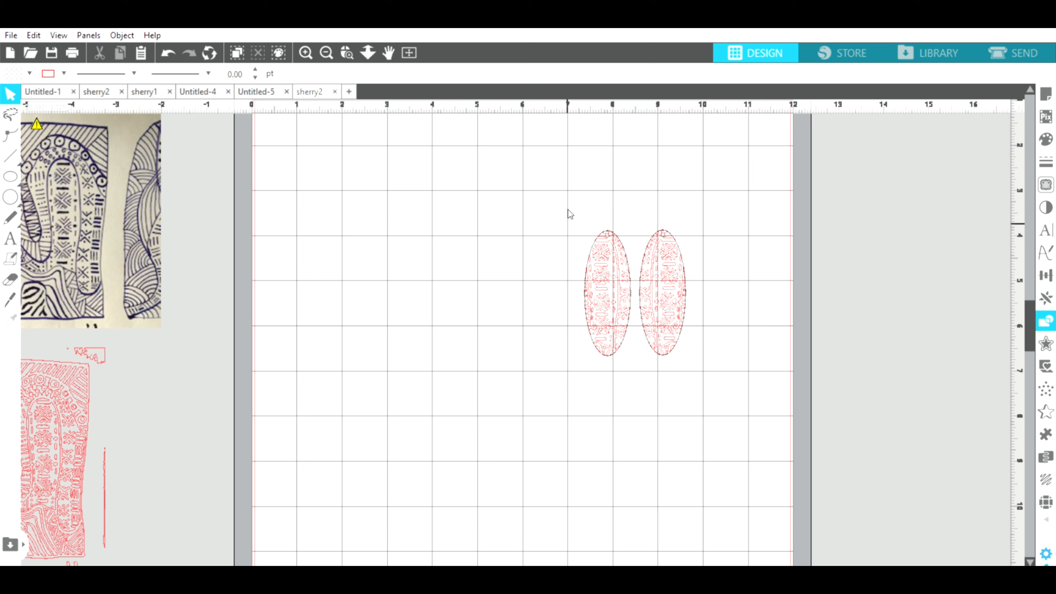
{"action": "mouse_move", "coordinate": [578, 327]}
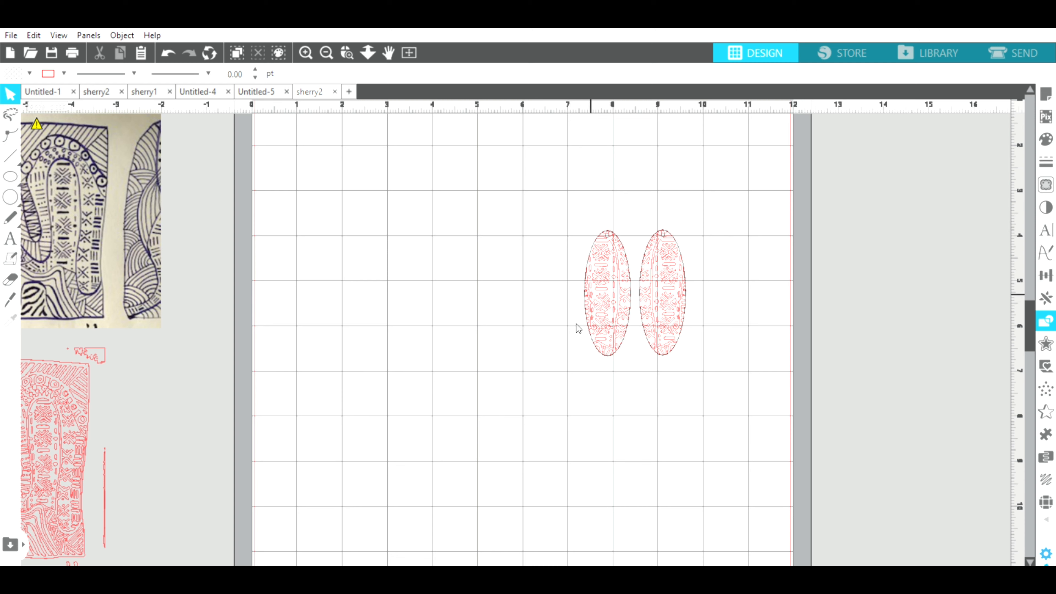
{"action": "mouse_move", "coordinate": [732, 323]}
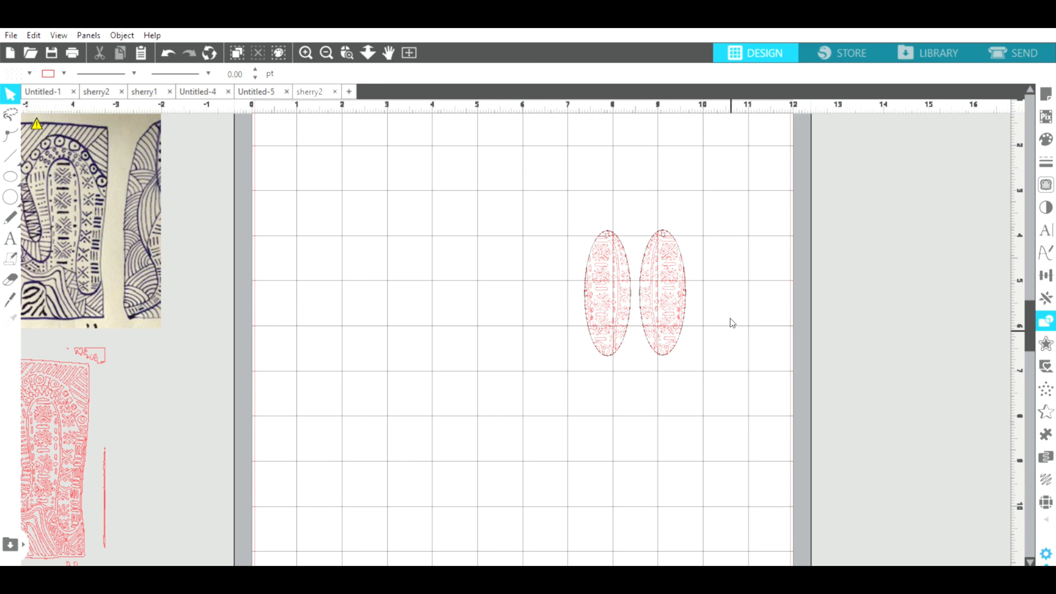
{"action": "mouse_move", "coordinate": [608, 332]}
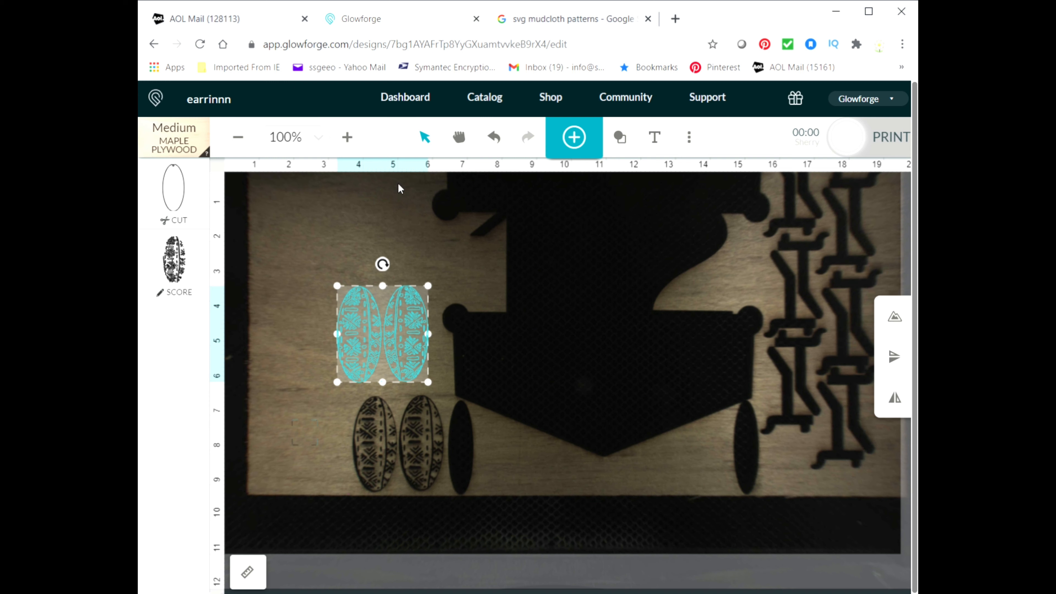
{"action": "mouse_move", "coordinate": [264, 290]}
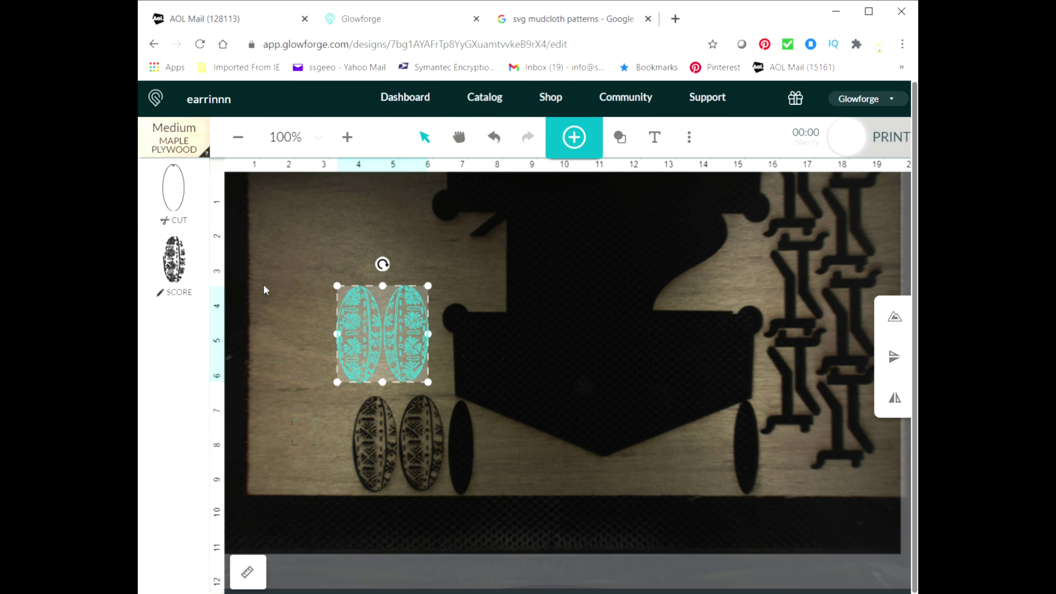
{"action": "mouse_move", "coordinate": [288, 221]}
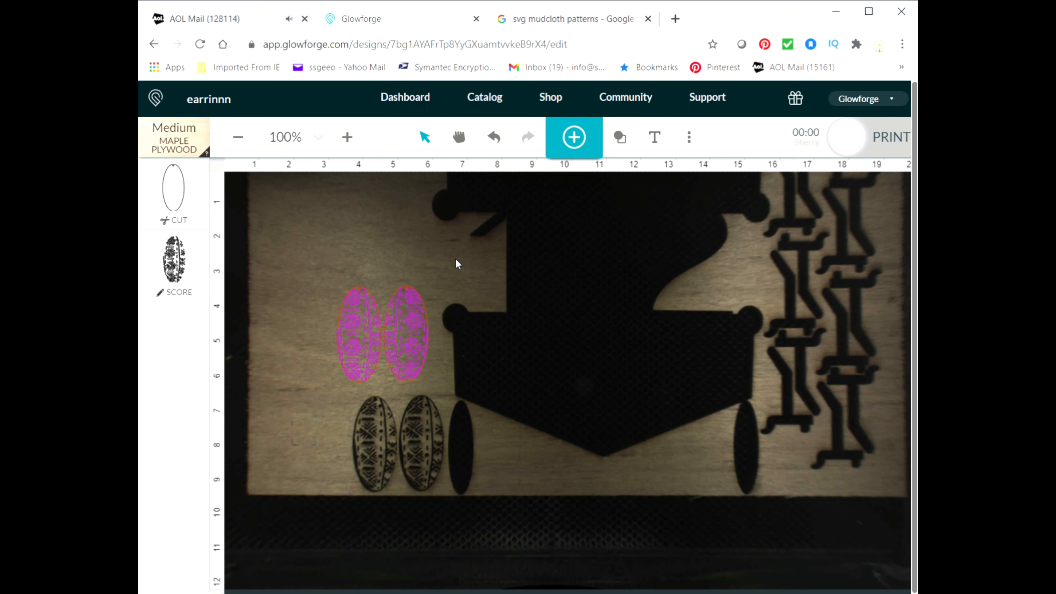
{"action": "left_click", "coordinate": [359, 334]}
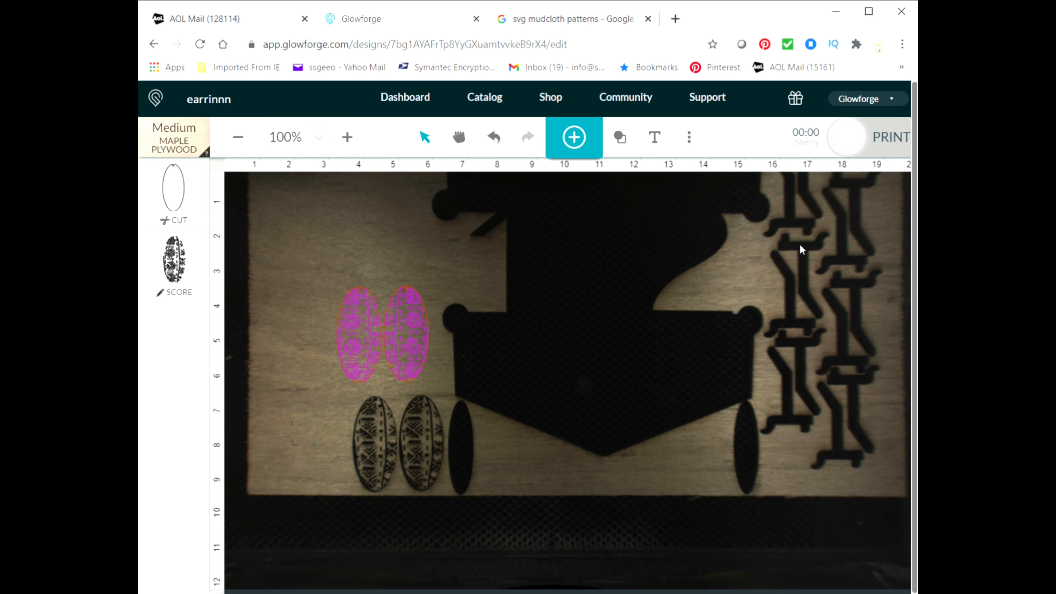
{"action": "mouse_move", "coordinate": [845, 151]}
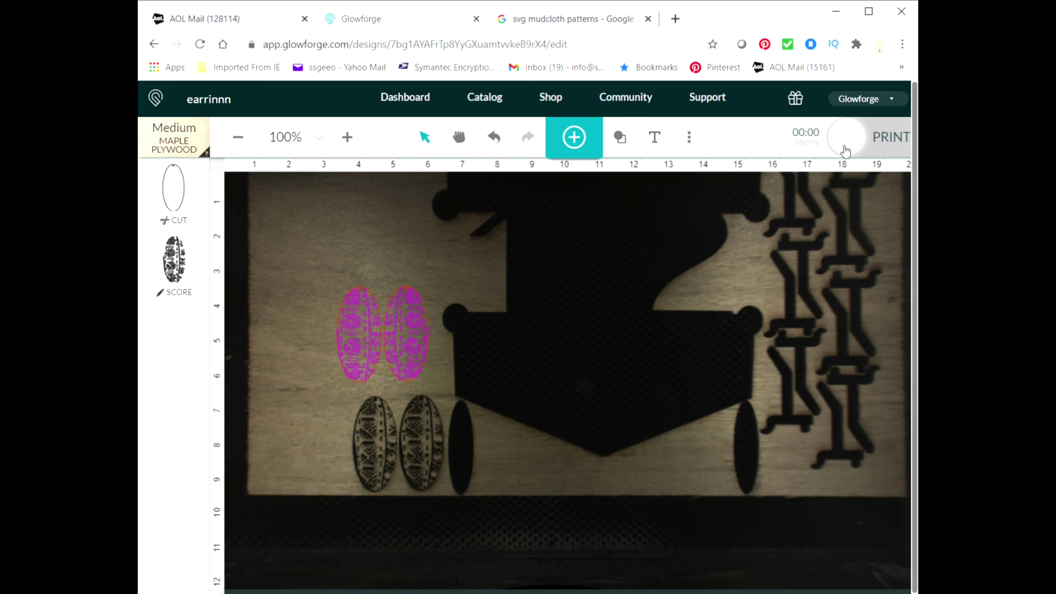
{"action": "mouse_move", "coordinate": [847, 155]}
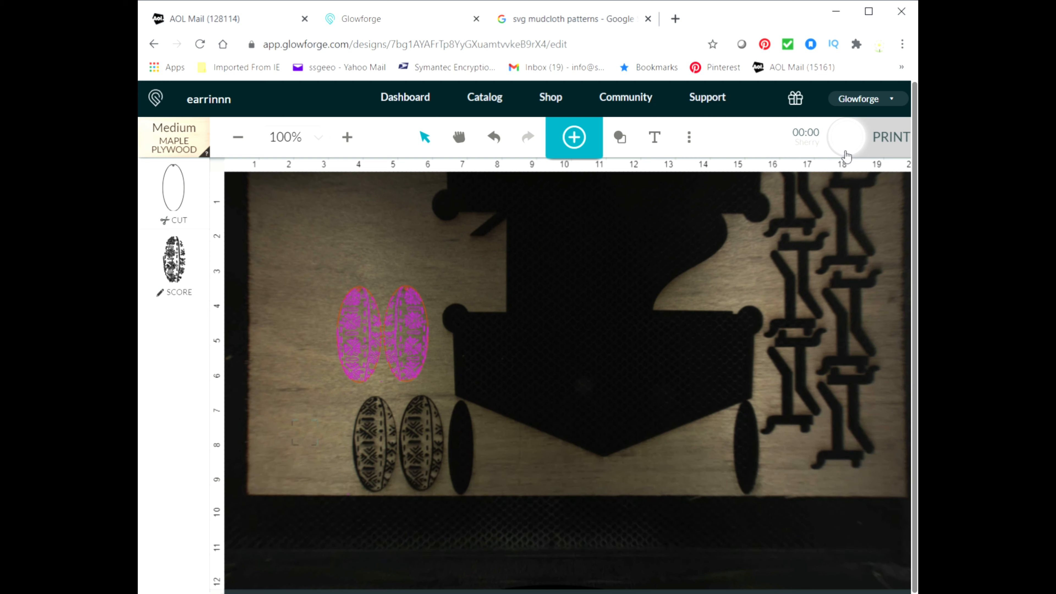
{"action": "mouse_move", "coordinate": [437, 282]}
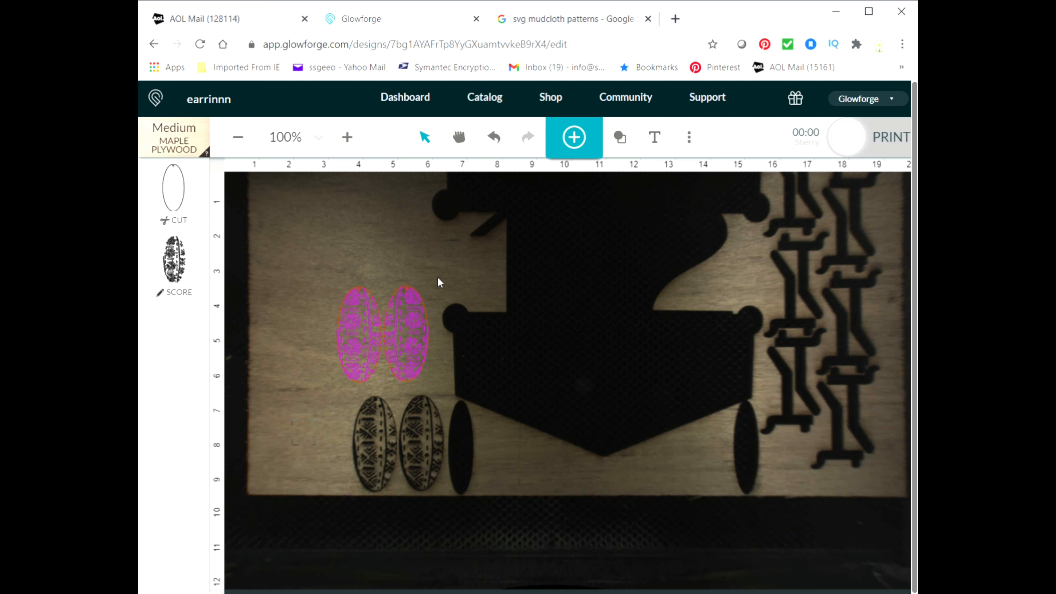